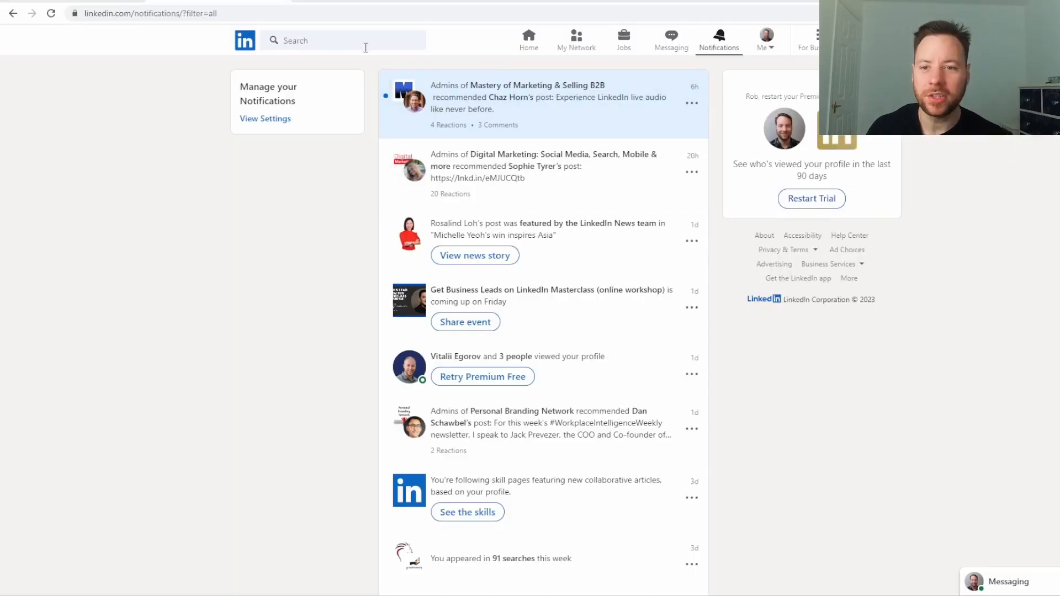
mouse_move(557, 117)
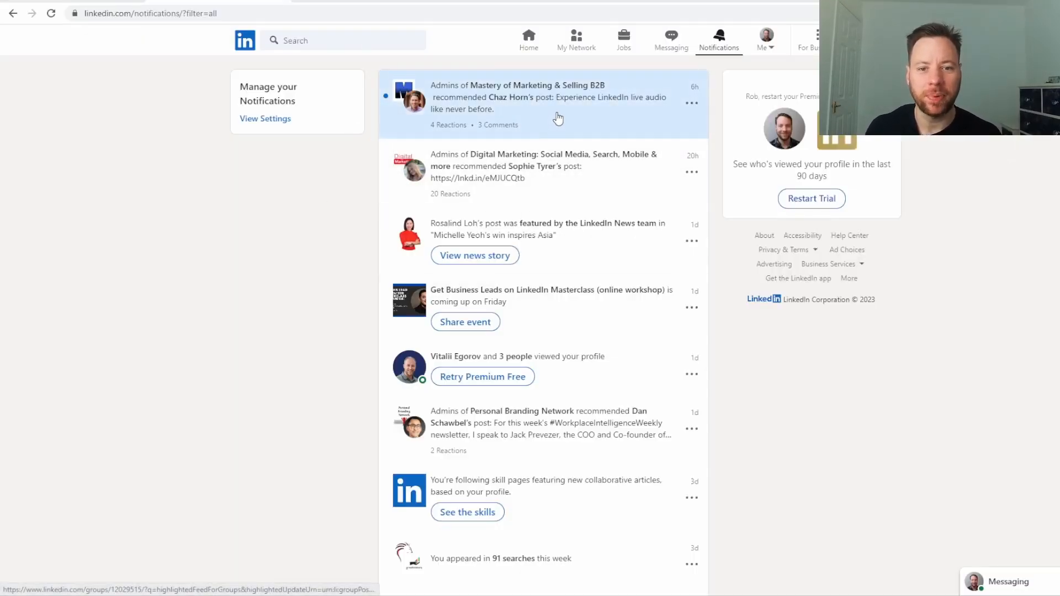
mouse_move(592, 364)
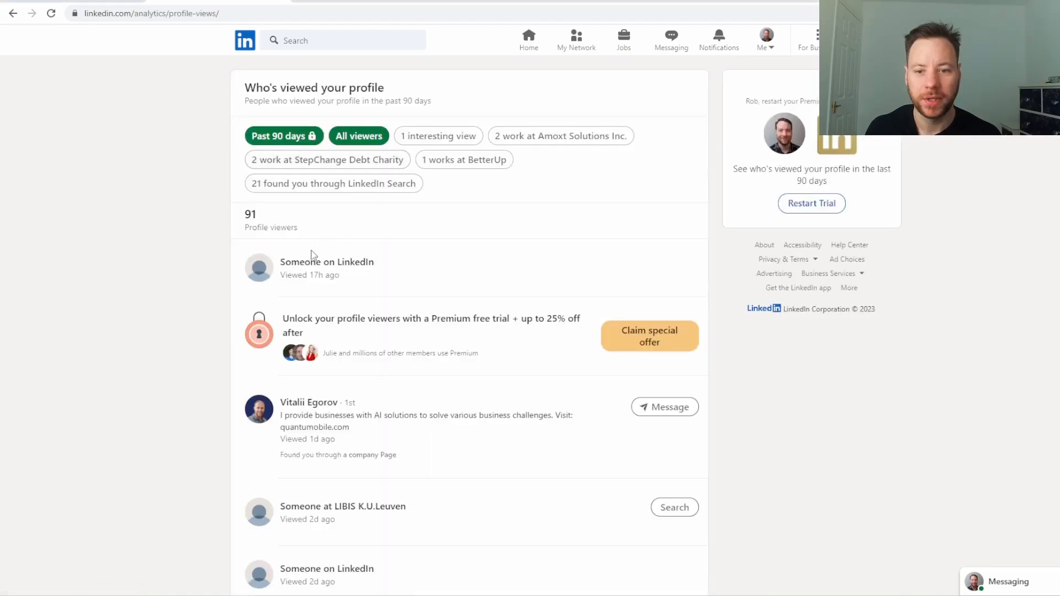
mouse_move(307, 402)
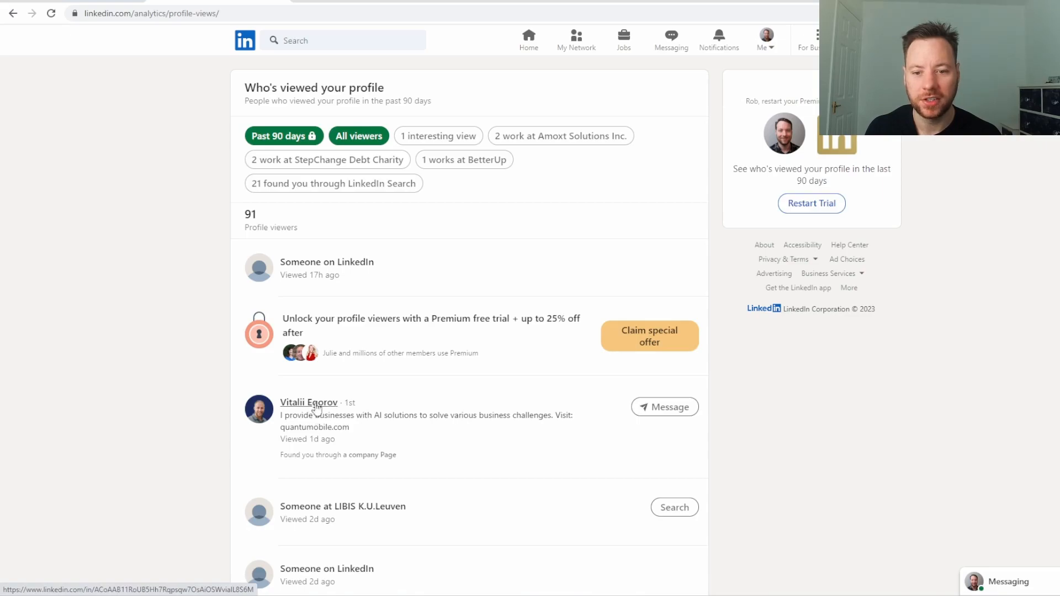
Open the AI-solutions viewer's LinkedIn profile and scroll through their experience
click(308, 402)
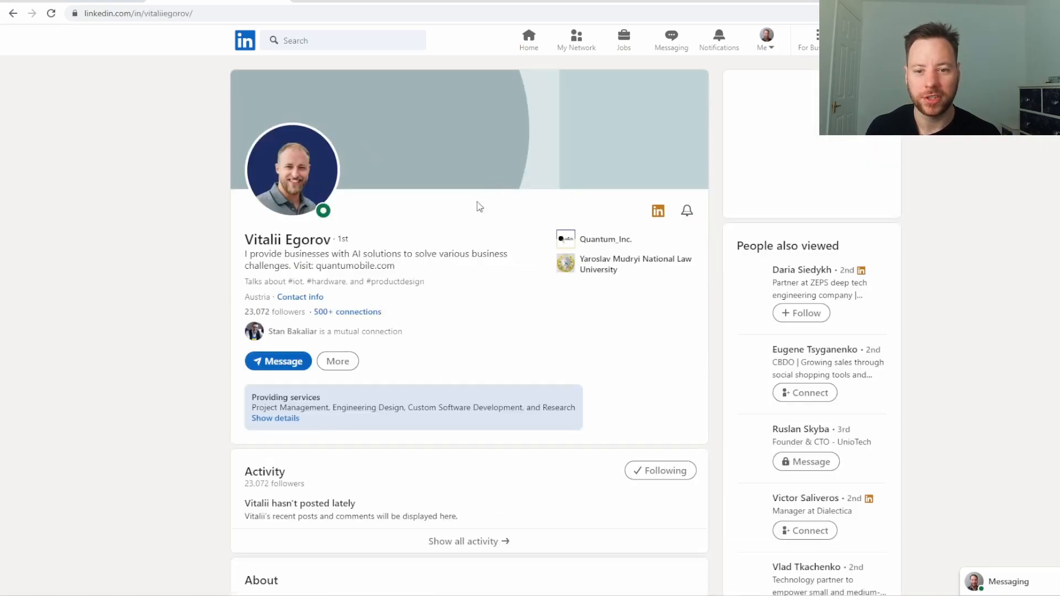
scroll(down, 3)
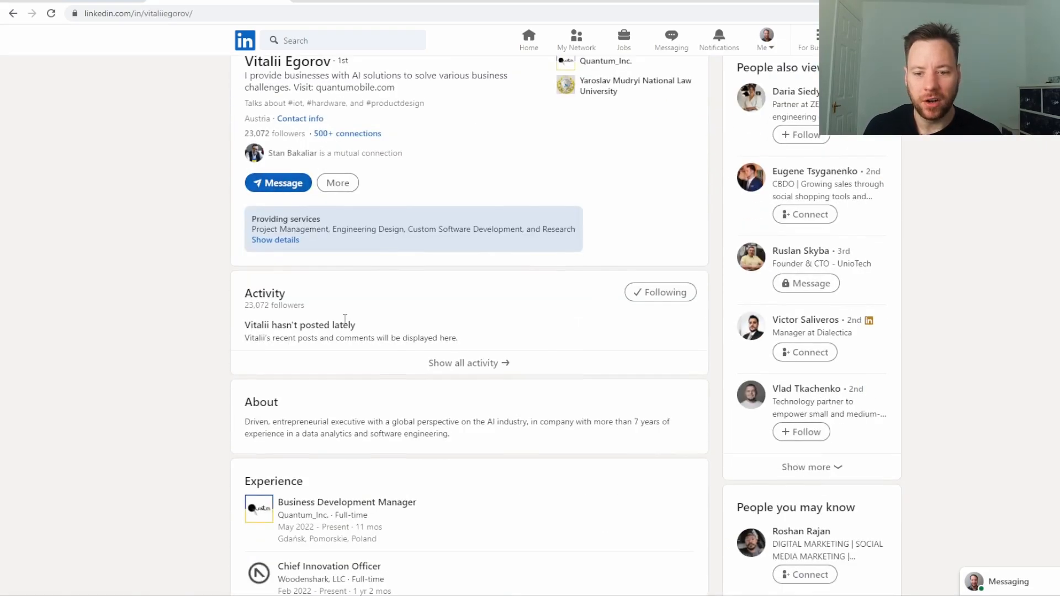
scroll(down, 3)
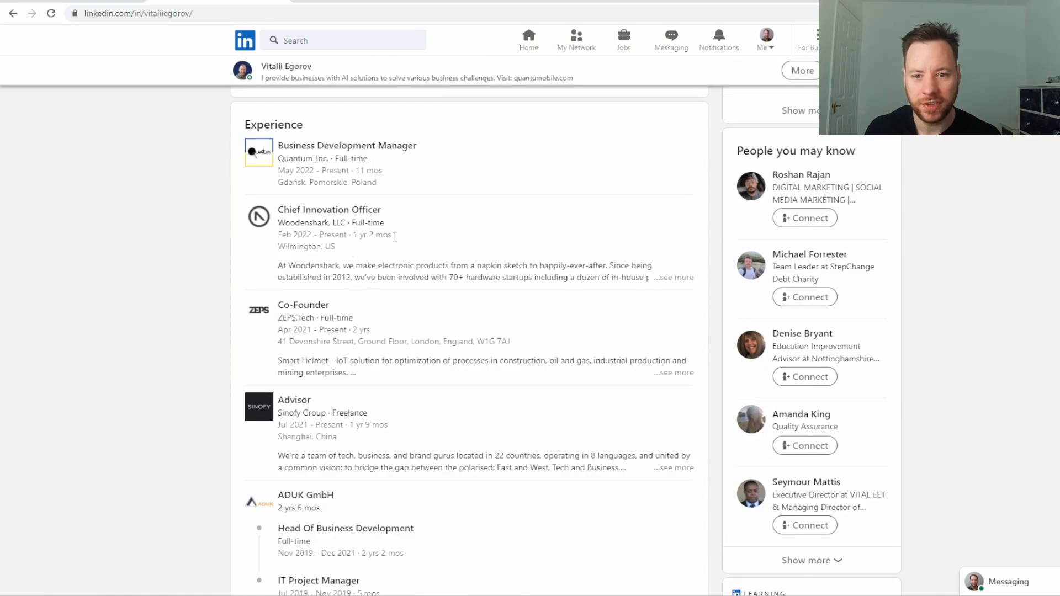
scroll(down, 3)
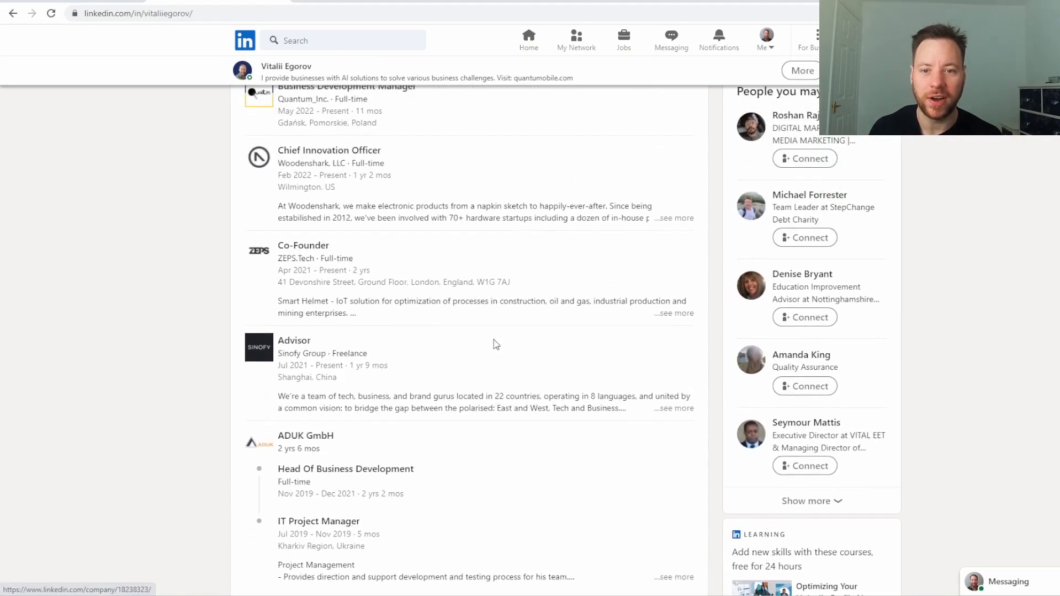
scroll(up, 3)
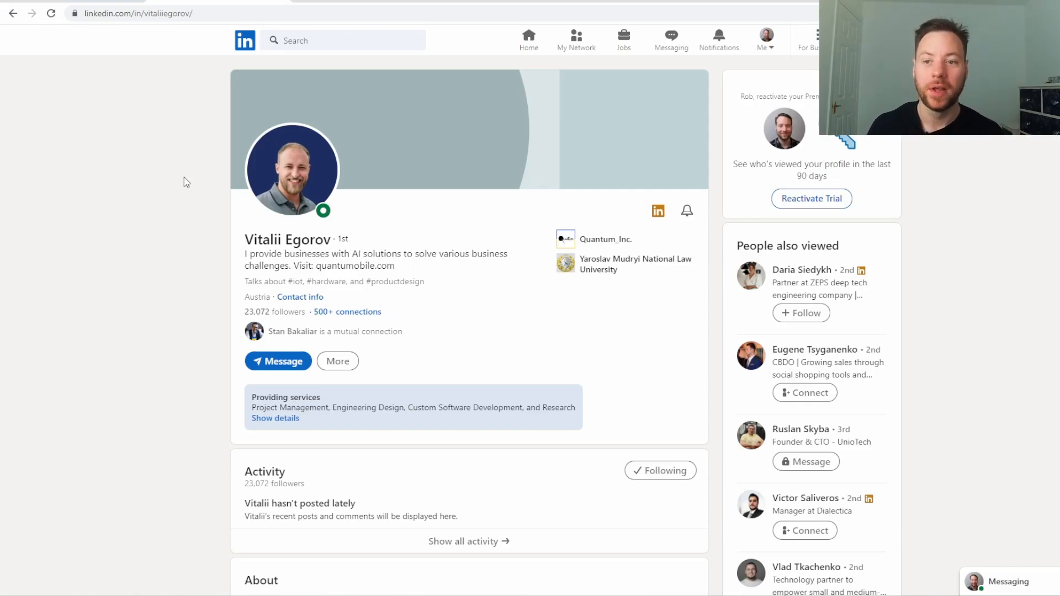
mouse_move(187, 186)
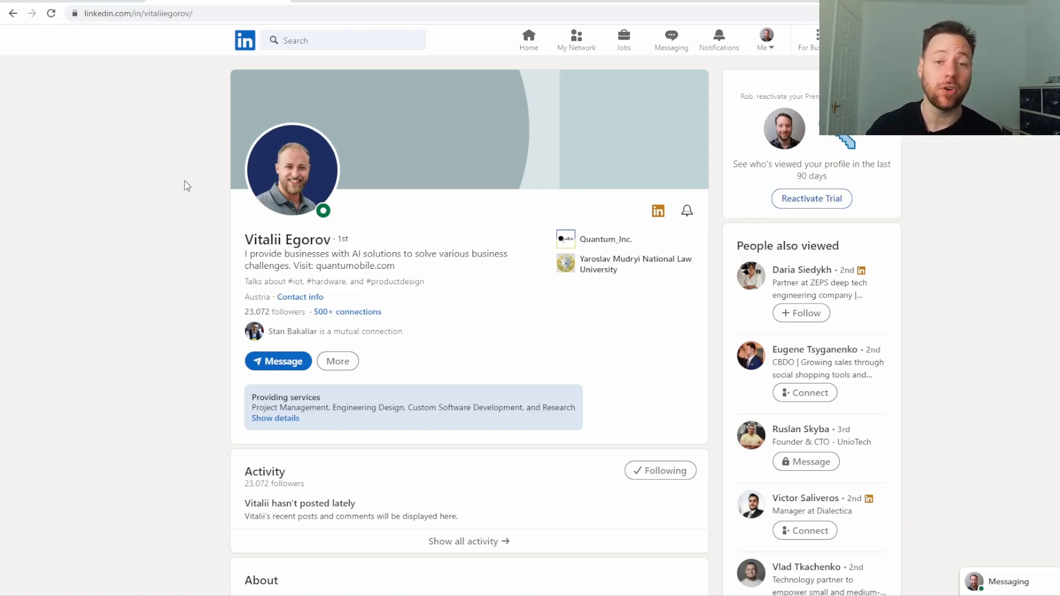
mouse_move(210, 223)
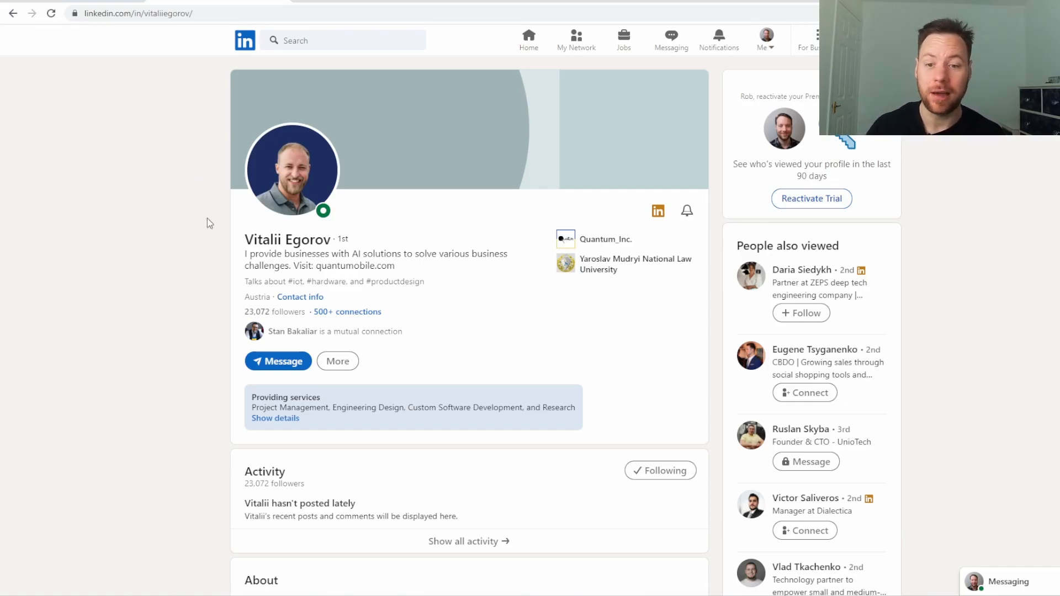
scroll(down, 3)
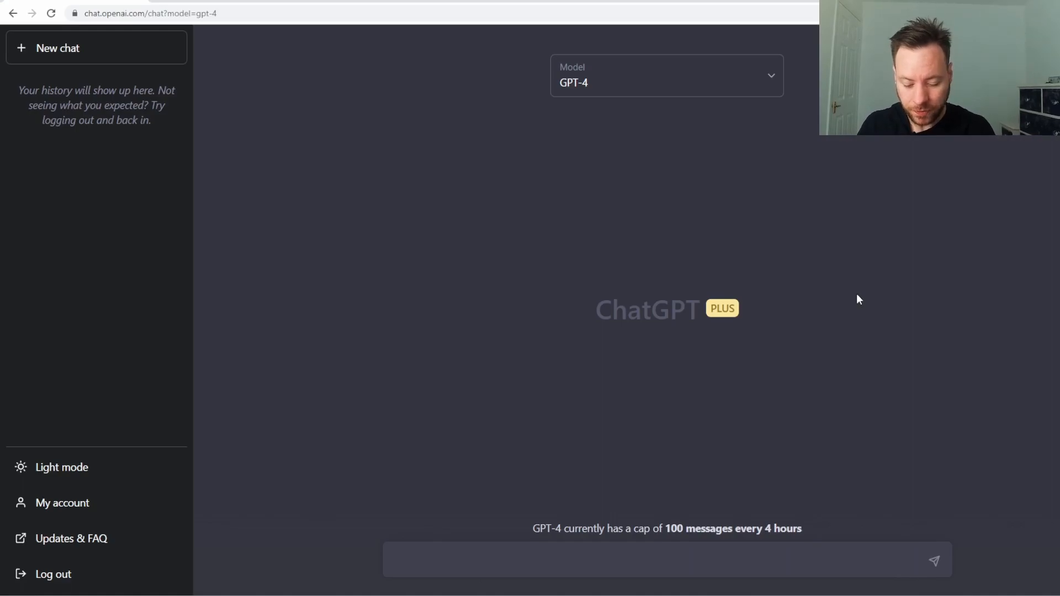
Tell GPT-4 that LinkedIn profile info will be pasted for a tailored Facebook-advertising DM
text(I am going to copy)
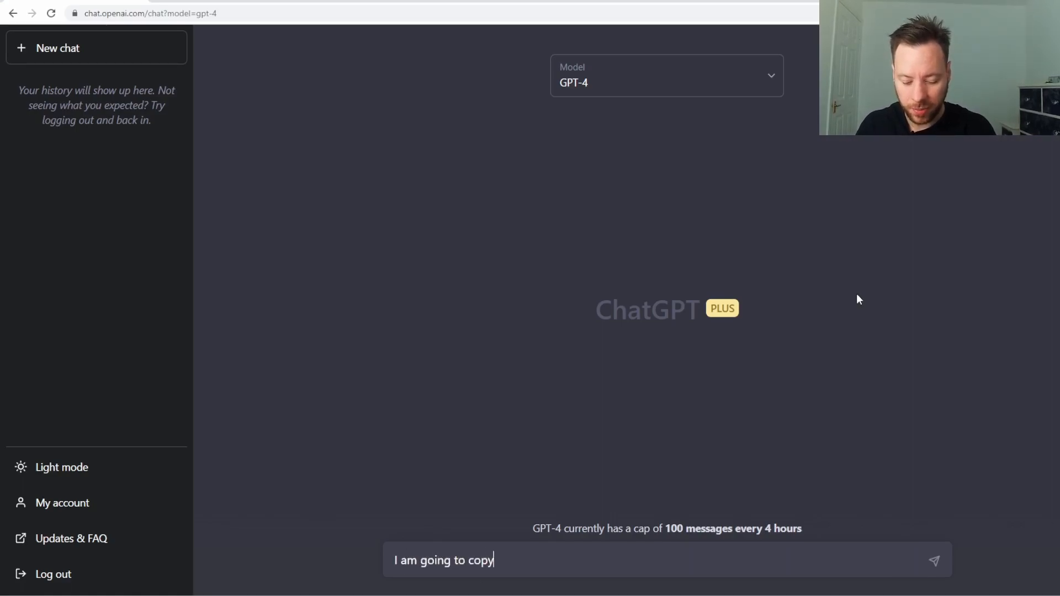
text(and paste information from a LinkedIn profile to you. I want you to create a tailored DM for them starting a conversation with the intent of later pitching them Facebook advertising services. Do you understand?)
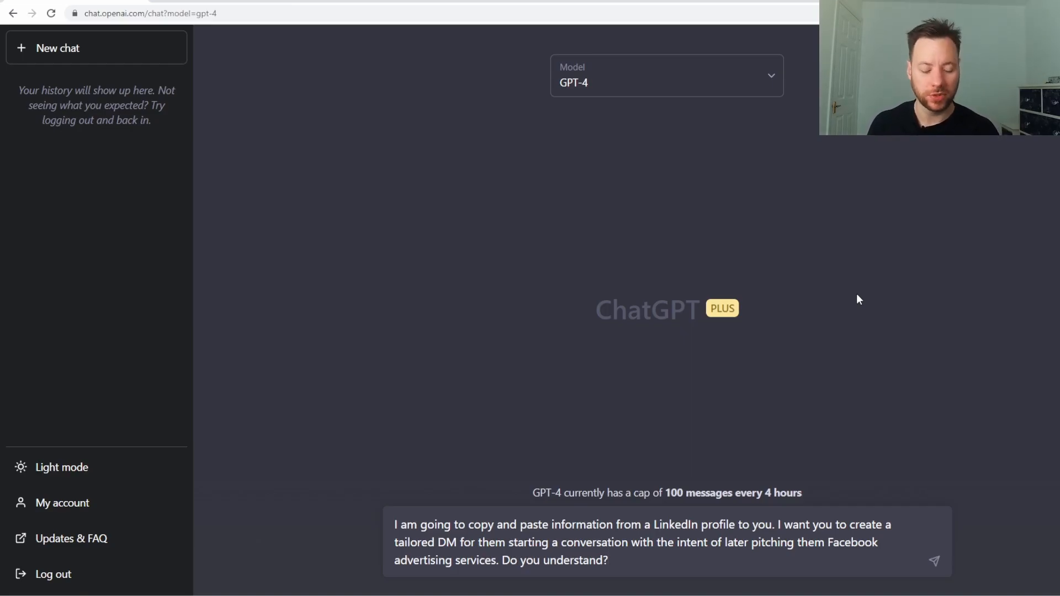
click(933, 560)
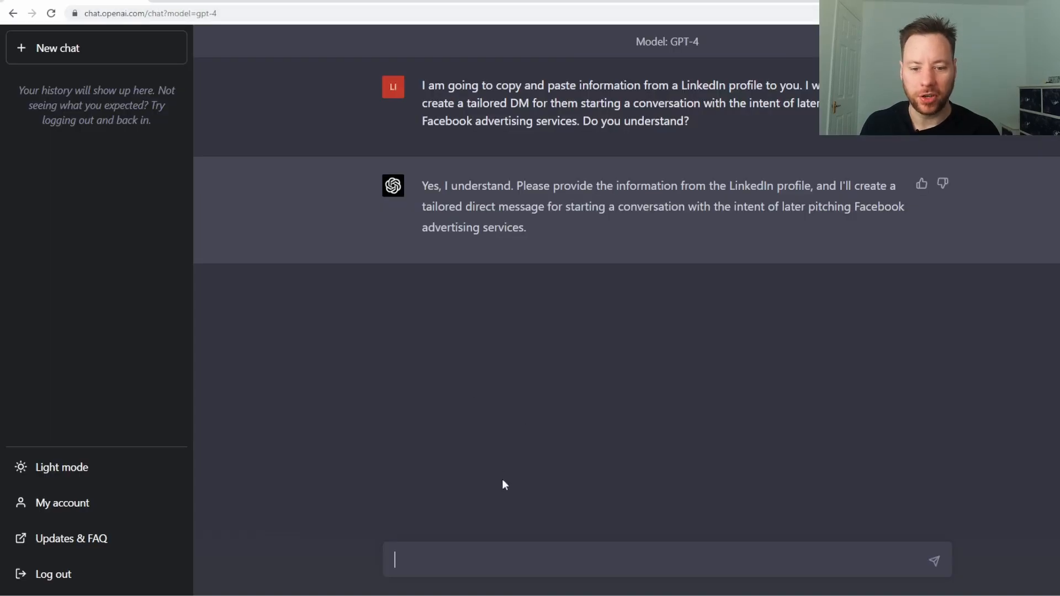
text(Vitalii Egorov  1st degree connection1st)
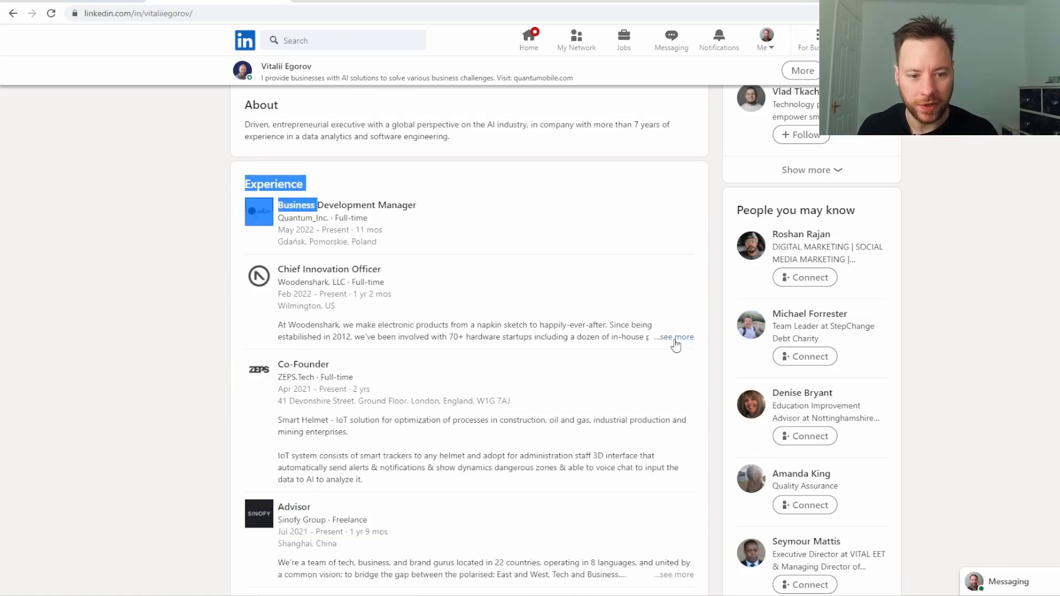
scroll(down, 3)
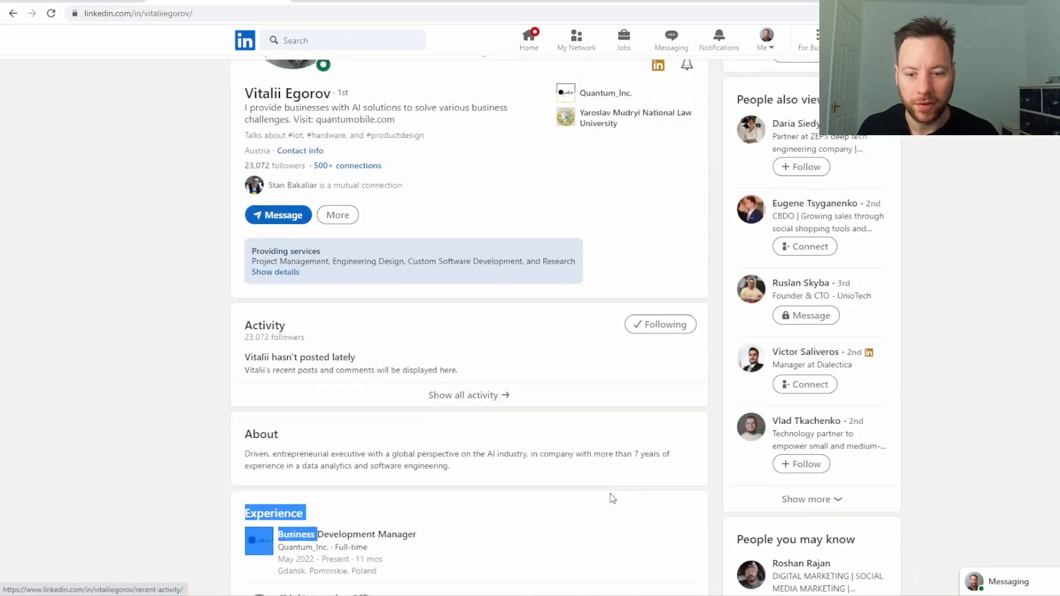
scroll(down, 3)
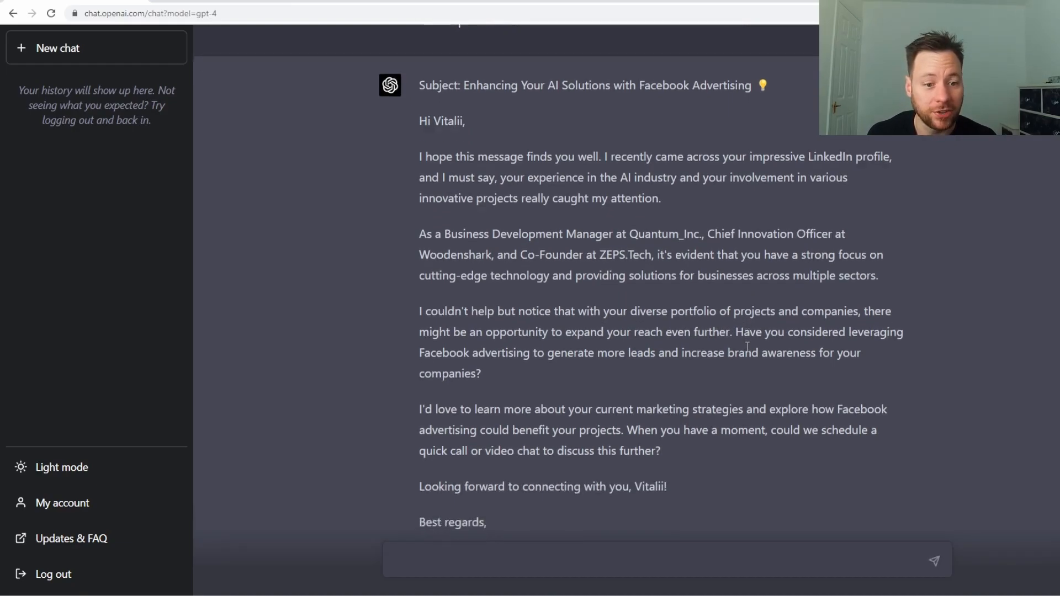
Scroll through the generated DM to Vitalii down to the placeholder sign-off fields
scroll(down, 3)
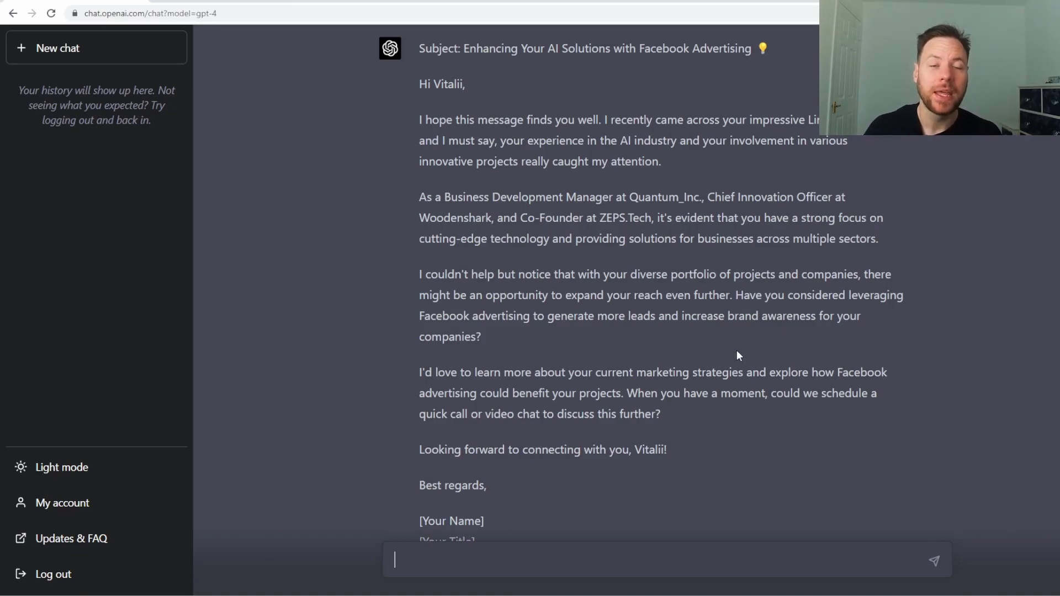
scroll(down, 3)
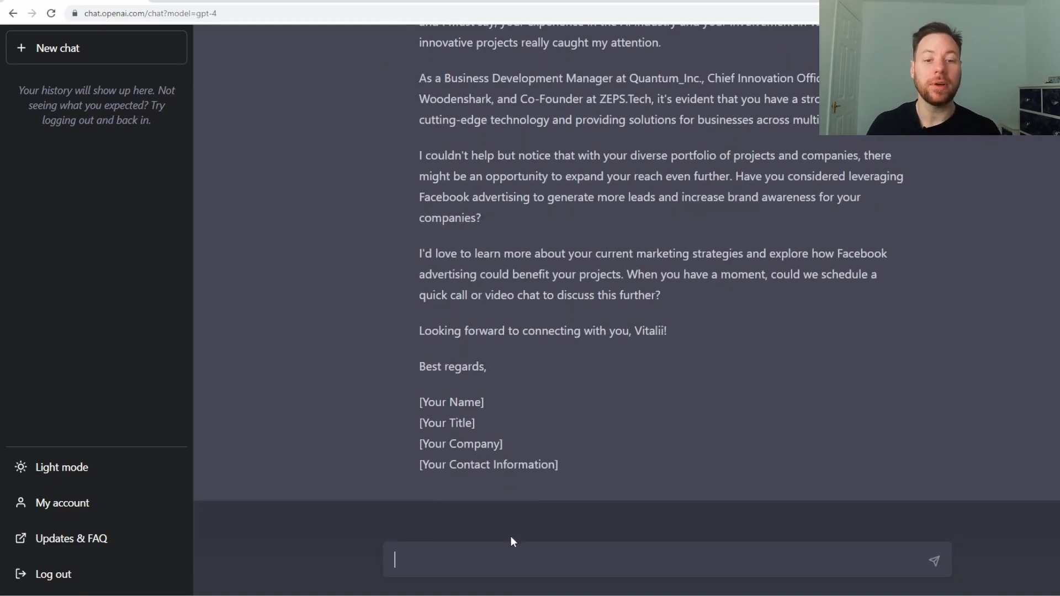
scroll(down, 3)
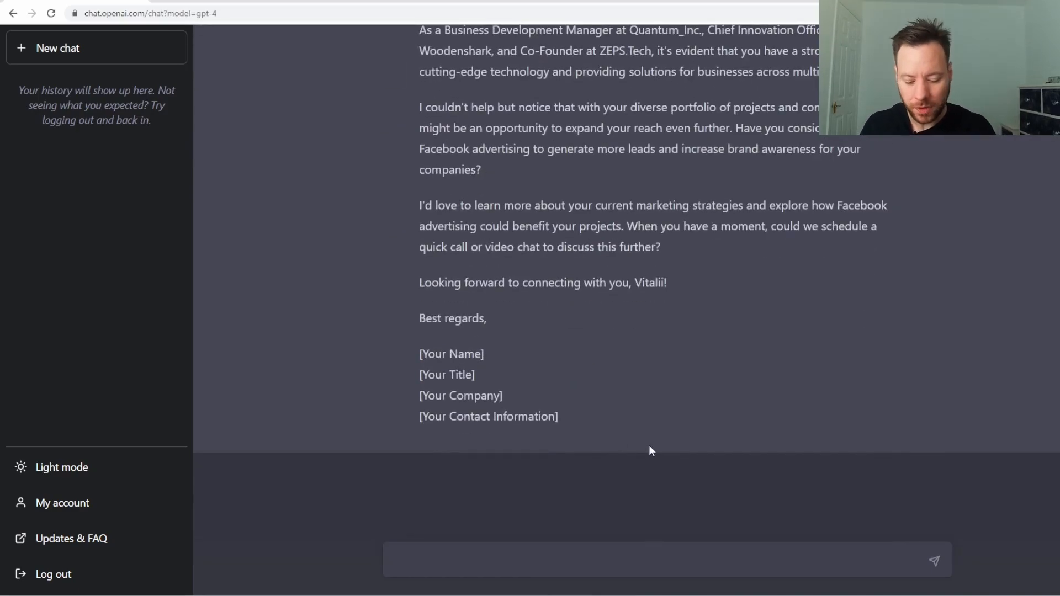
Ask ChatGPT to make the DM shorter because long messages don't get read
text(Make it shorter bwe)
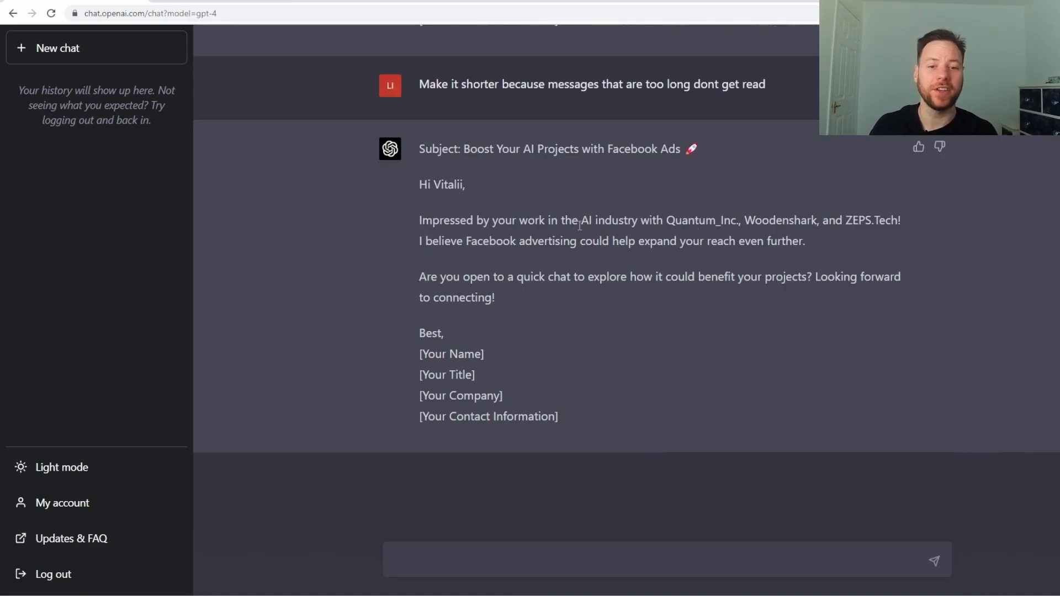
mouse_move(493, 553)
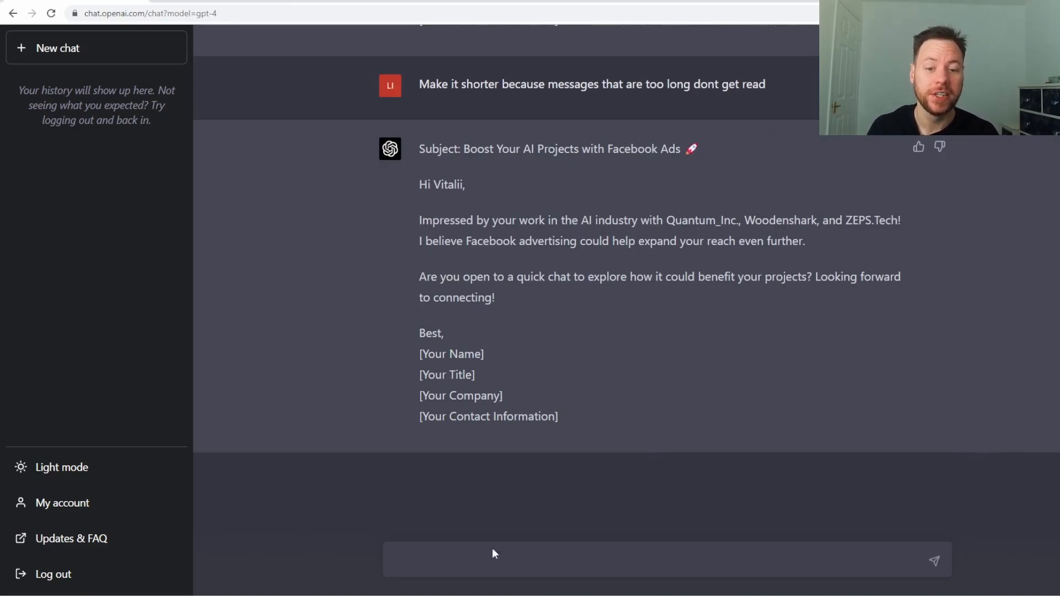
mouse_move(474, 494)
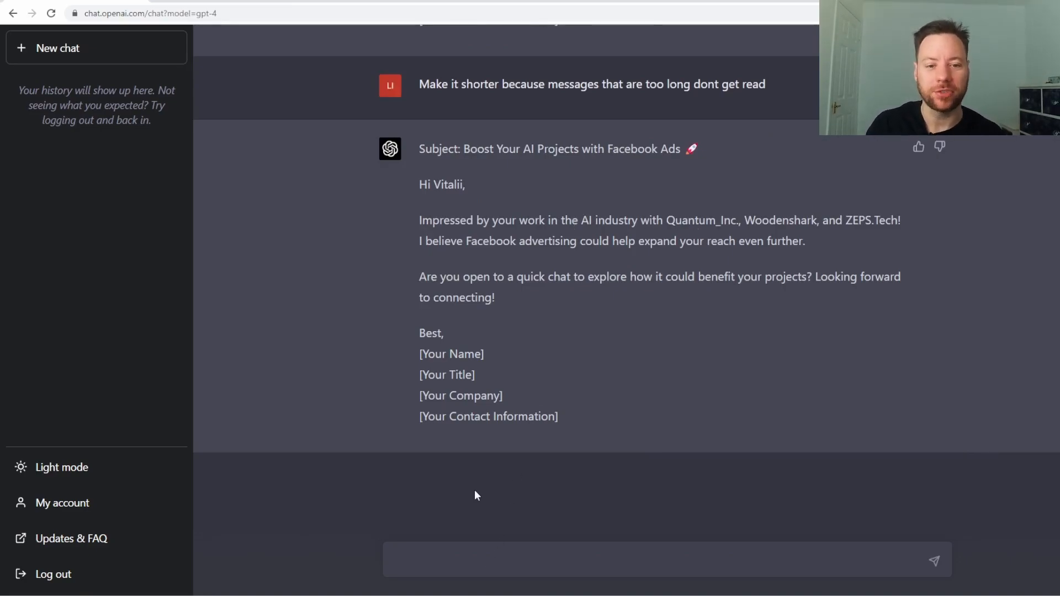
click(666, 559)
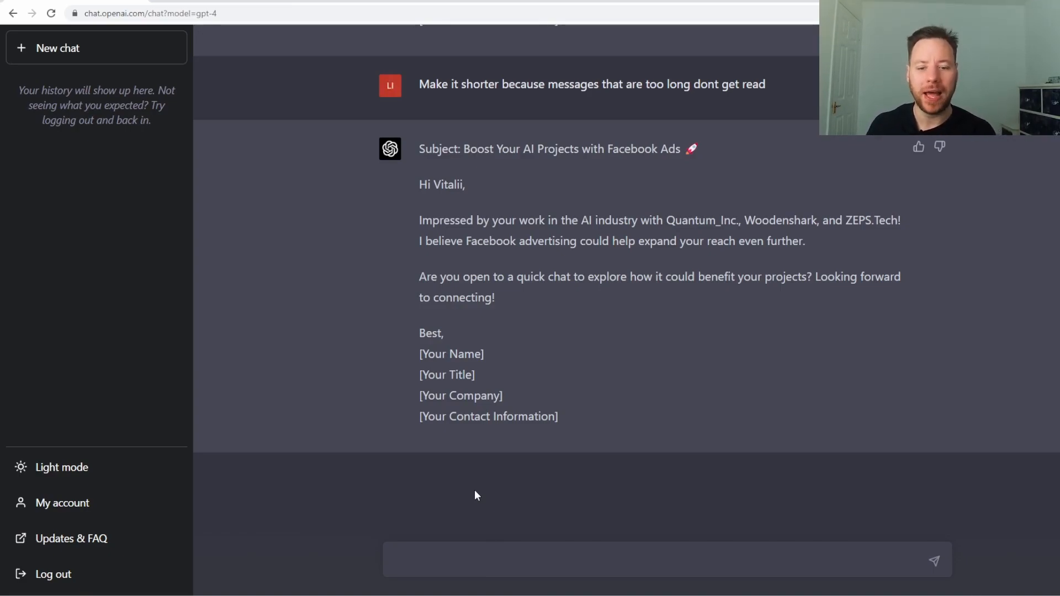
Request a more compelling, rewarding rewrite with 'That's good, but make it a bit more compelling'
text(That's good,)
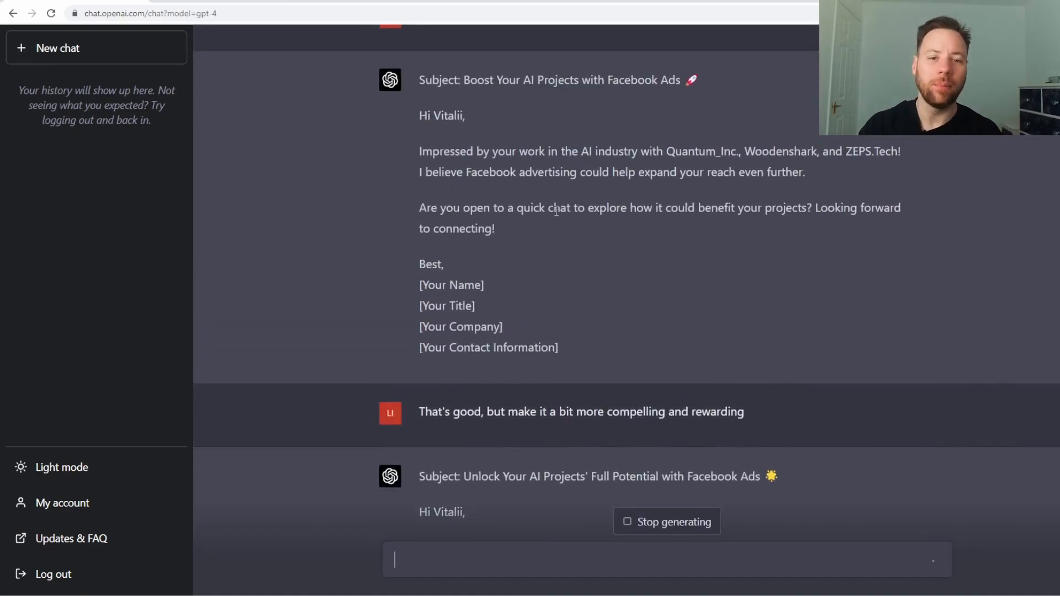
scroll(down, 3)
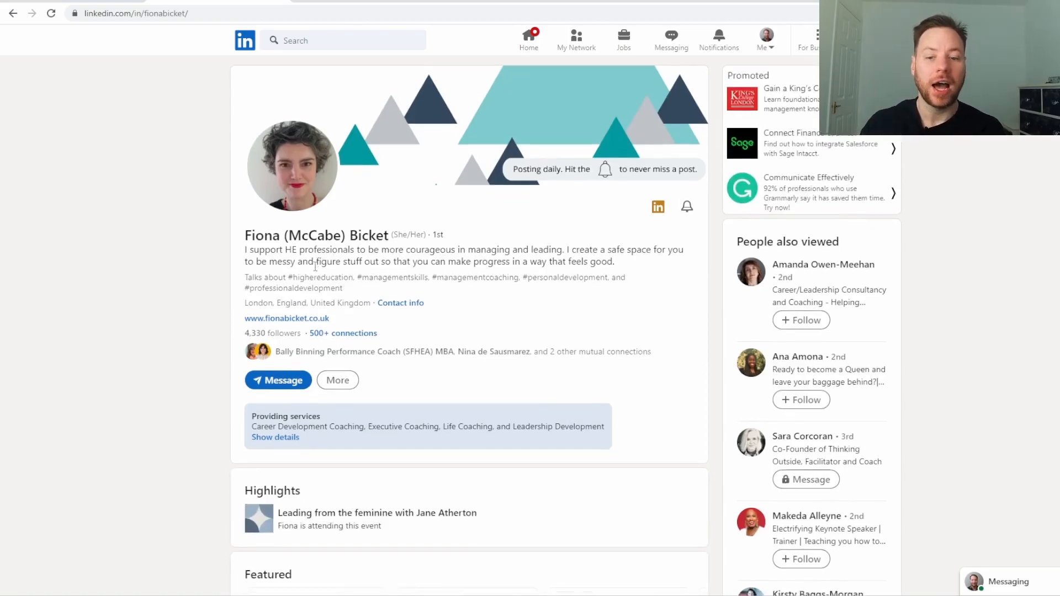
scroll(down, 3)
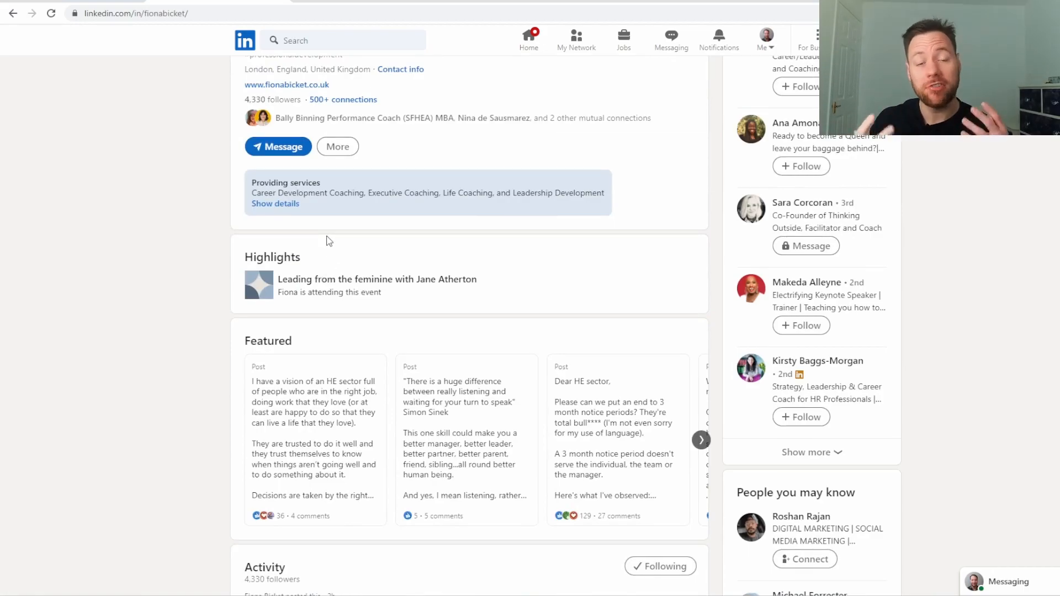
scroll(down, 3)
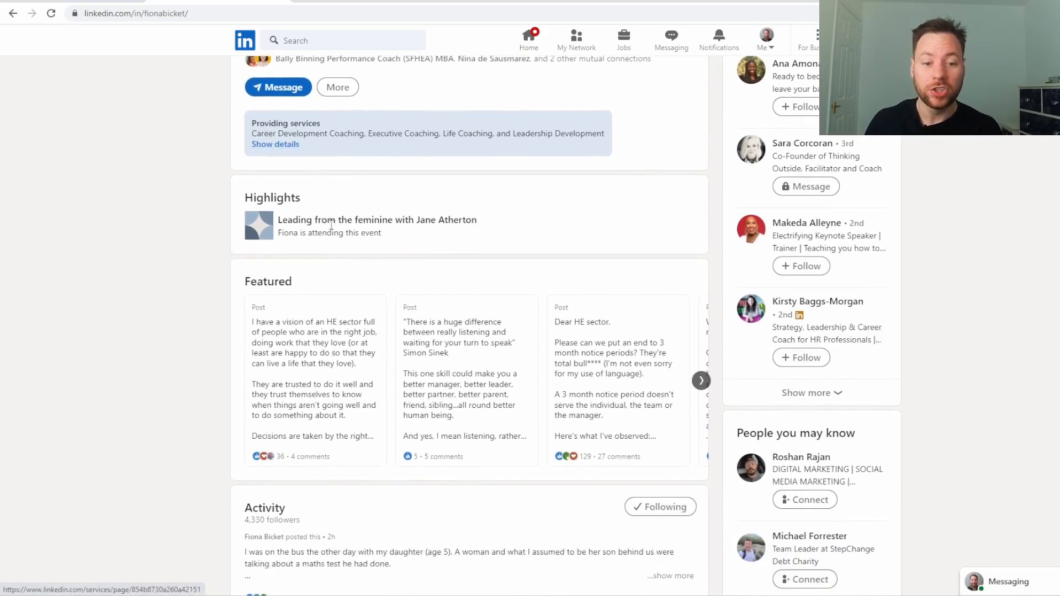
scroll(down, 3)
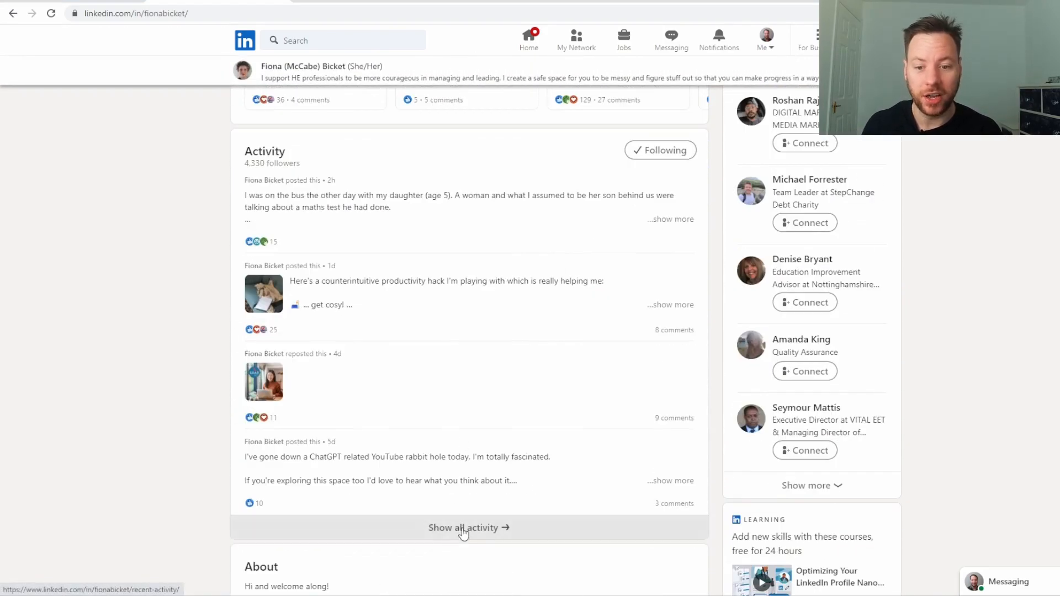
click(468, 527)
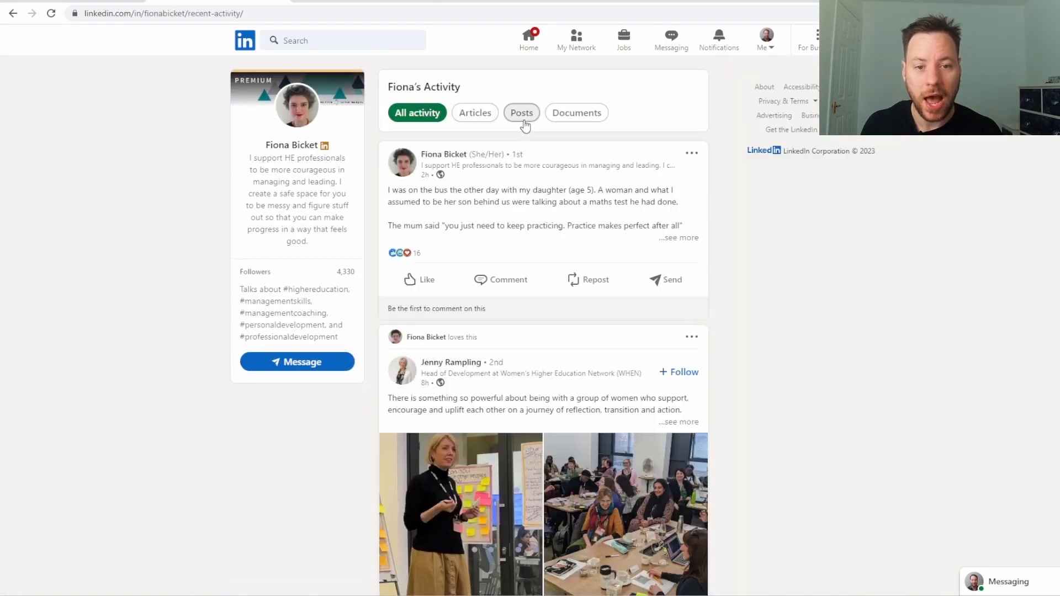
click(521, 112)
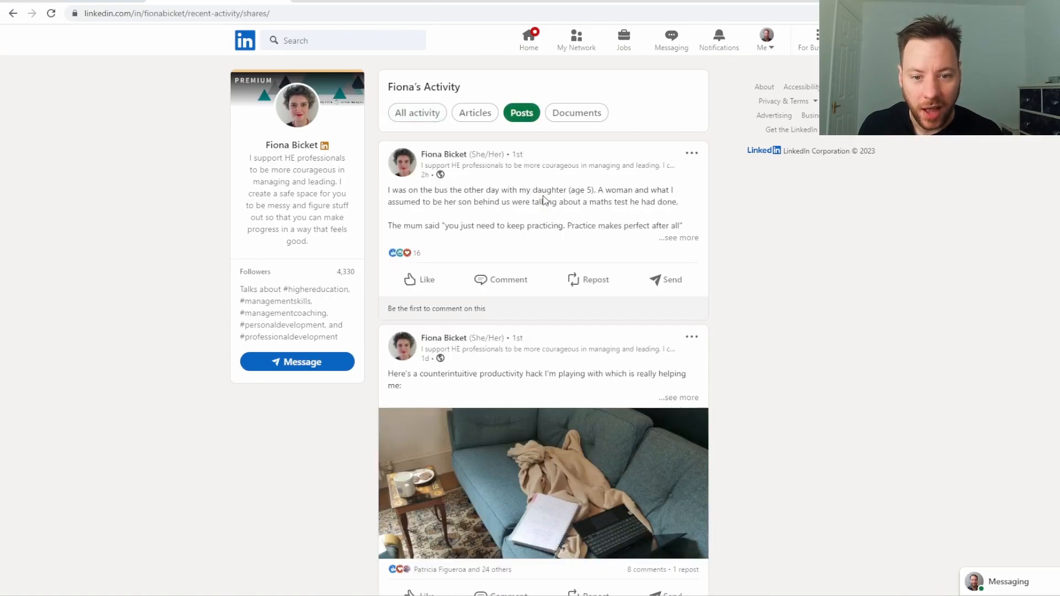
scroll(down, 3)
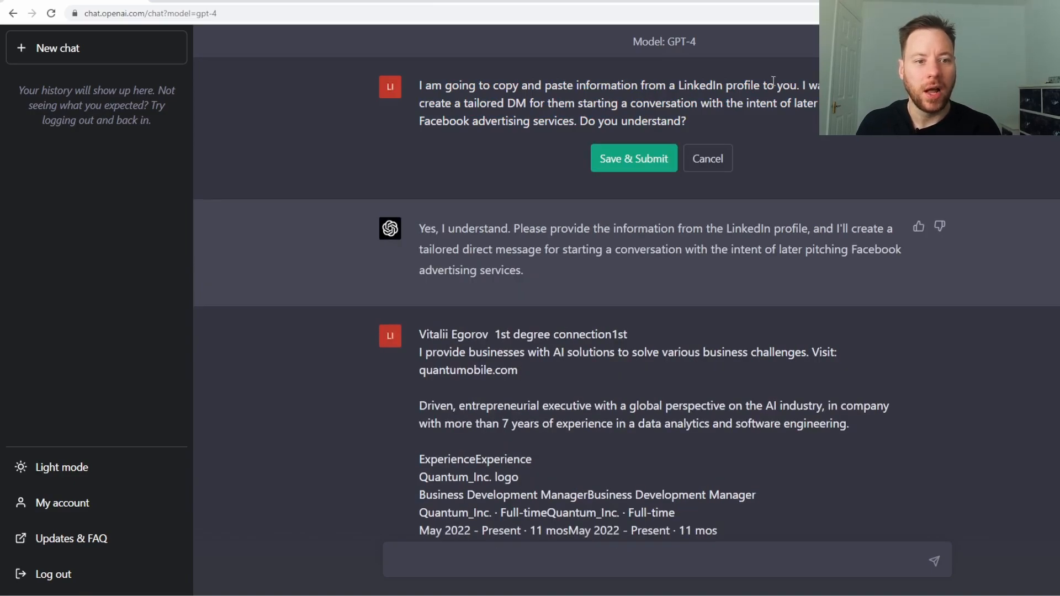
Edit the opening prompt to replace 'profile' with 'Posts' and resubmit
drag(679, 85, 798, 85)
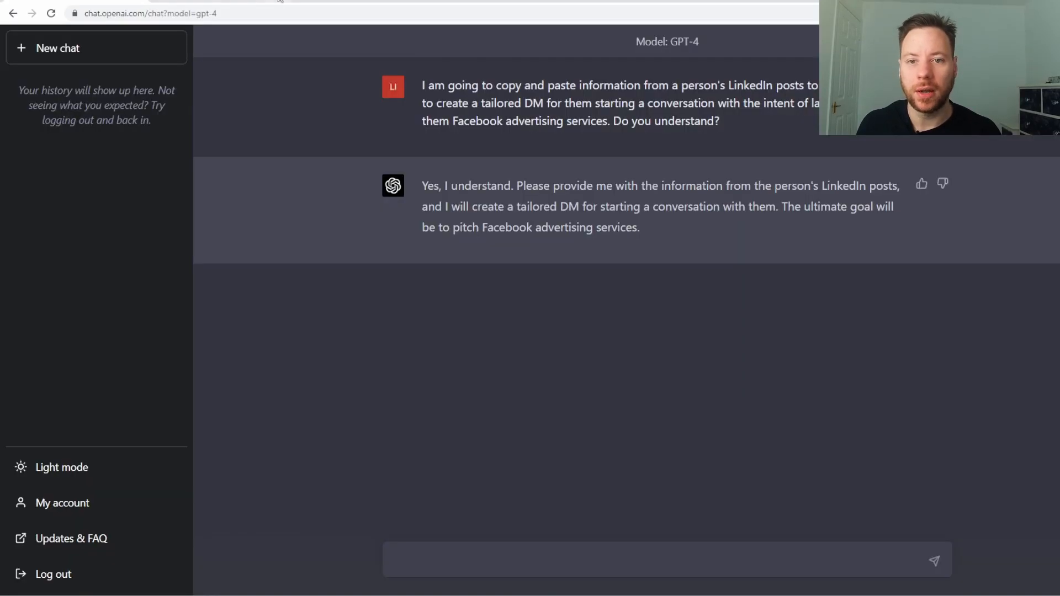
text(Posts)
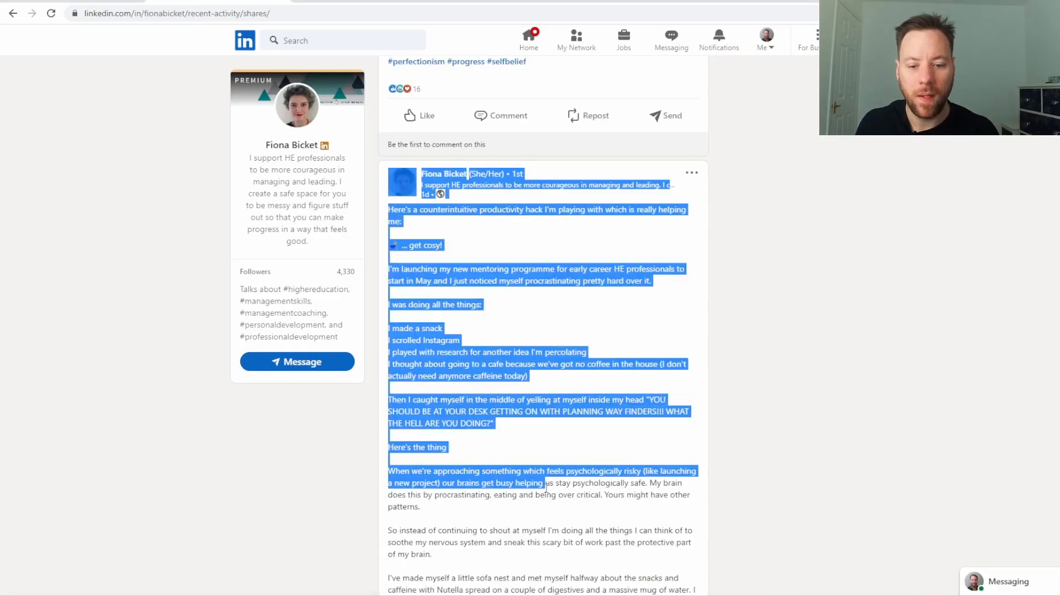
Copy the productivity-hack post into ChatGPT labelled 'Post 2:'
scroll(down, 3)
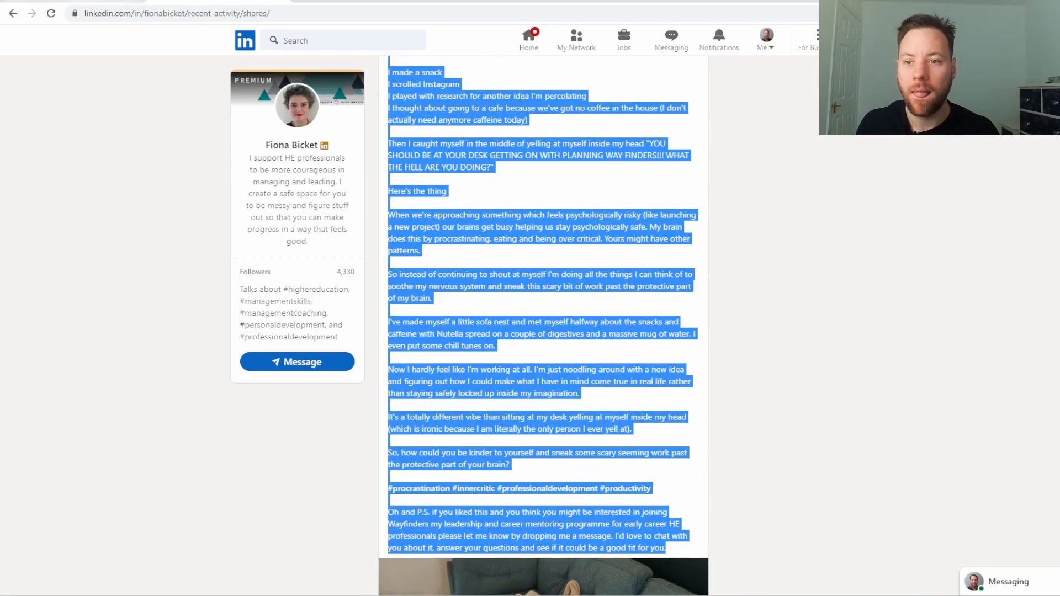
text(Post 2:)
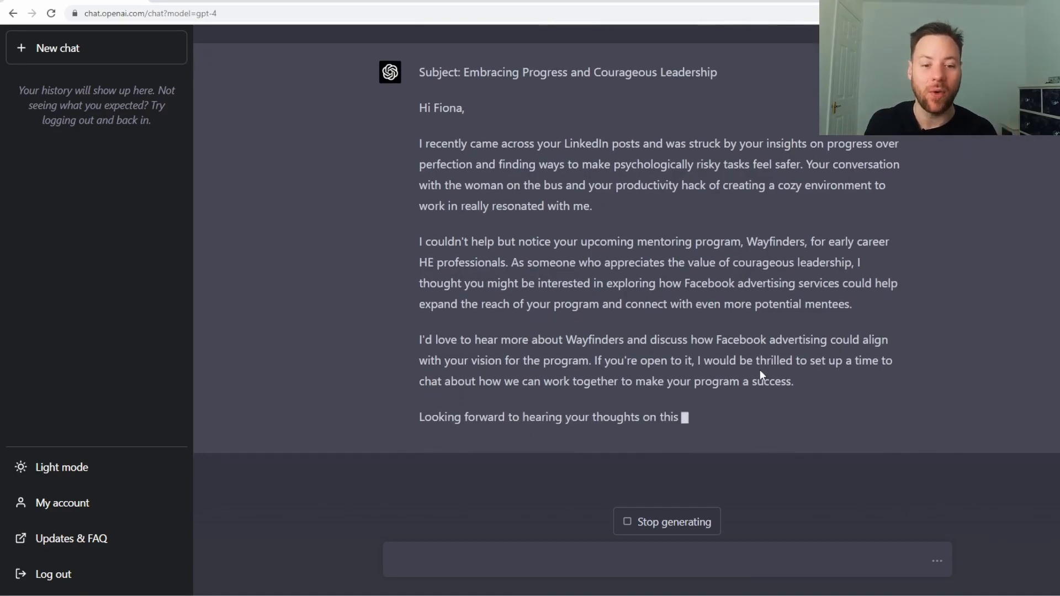
Ask for a shorter Wayfinders DM since longer DMs don't get read, and review it
text(Ma)
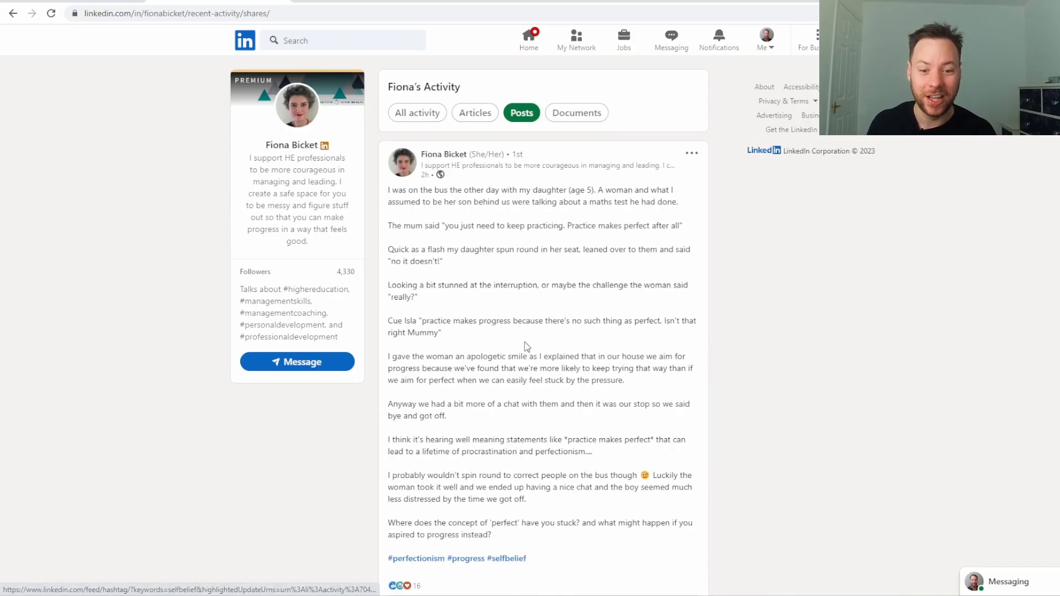
mouse_move(256, 218)
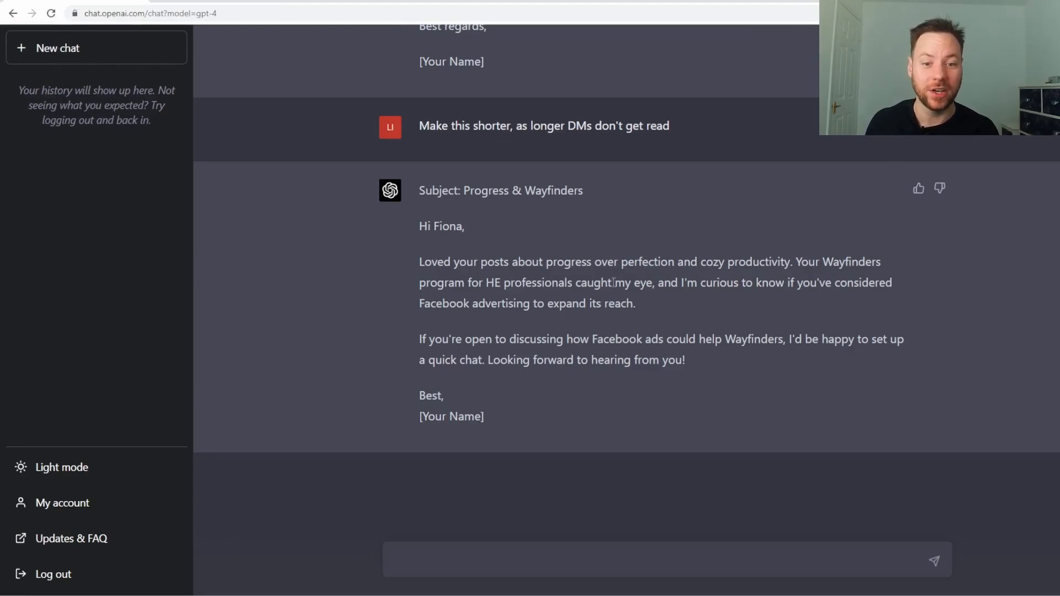
drag(669, 282, 634, 303)
text(wayfinders)
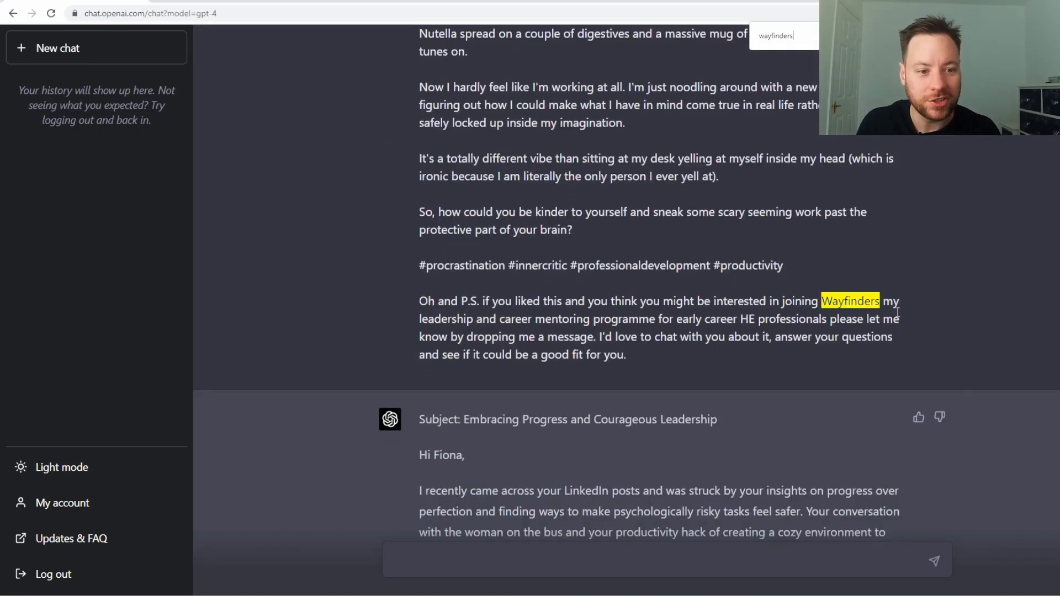
scroll(down, 3)
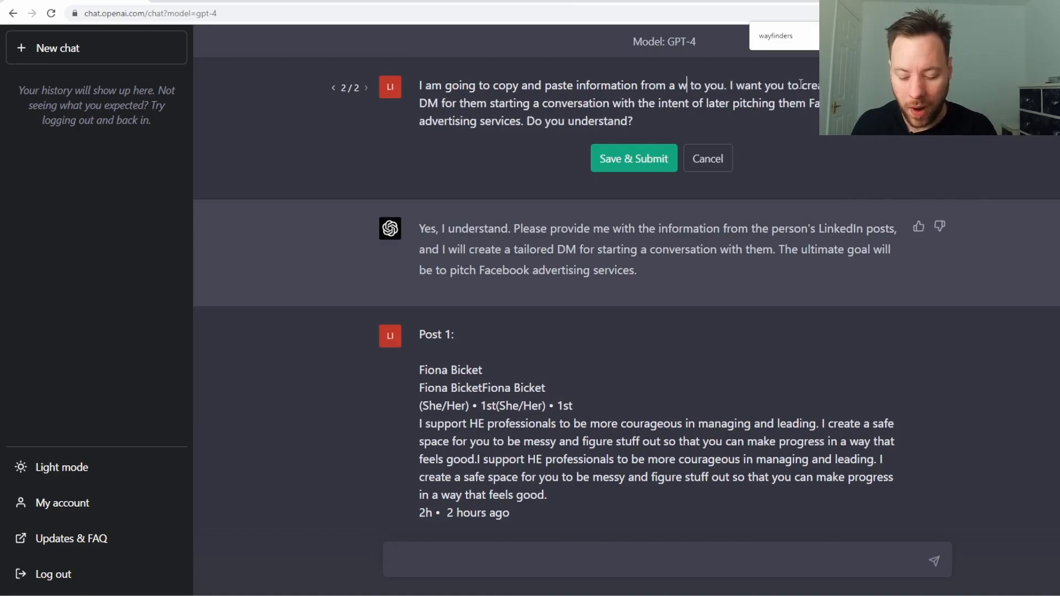
Reword the opening prompt to refer to a 'website's about page' instead of LinkedIn posts
text(website's about page)
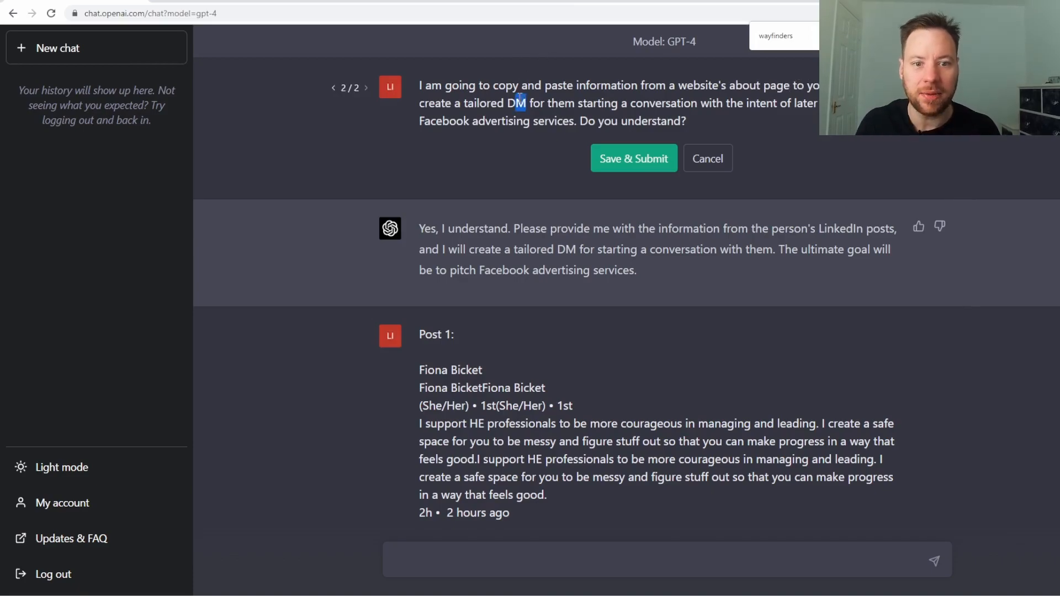
click(633, 159)
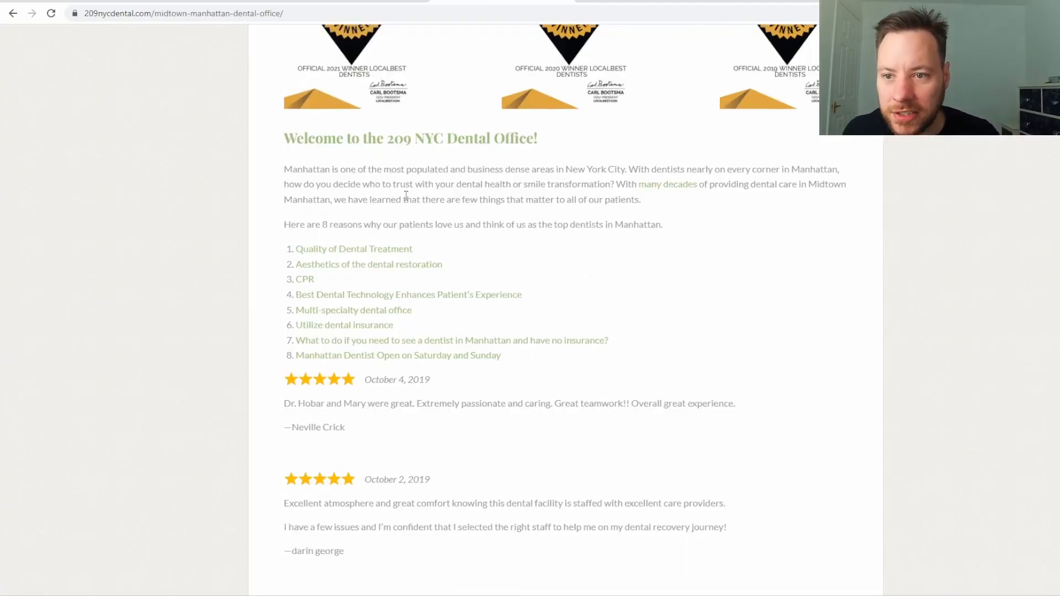
Select 209 NYC Dental's welcome and 'Quality of dental treatment' text for copying
drag(284, 138, 518, 295)
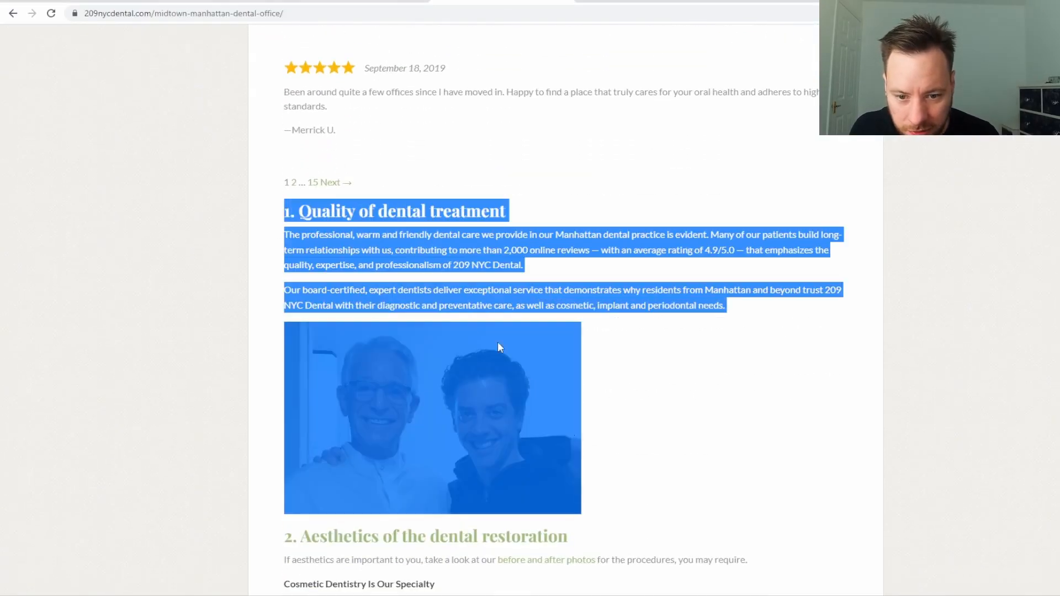
scroll(down, 3)
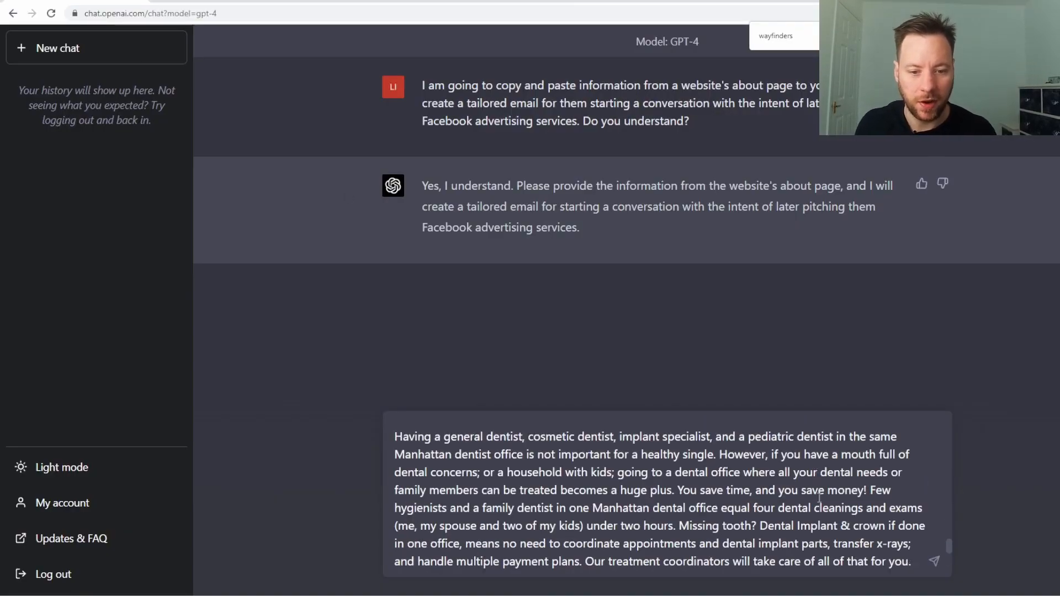
Submit the pasted about-page text and highlight the generated email's call-to-action paragraph
click(934, 561)
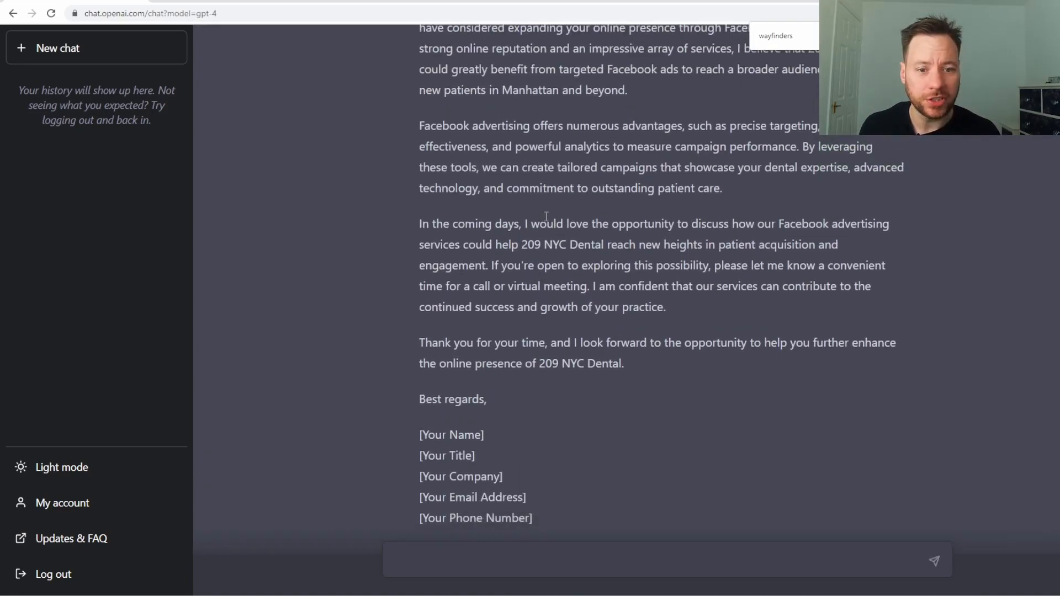
drag(545, 222, 560, 244)
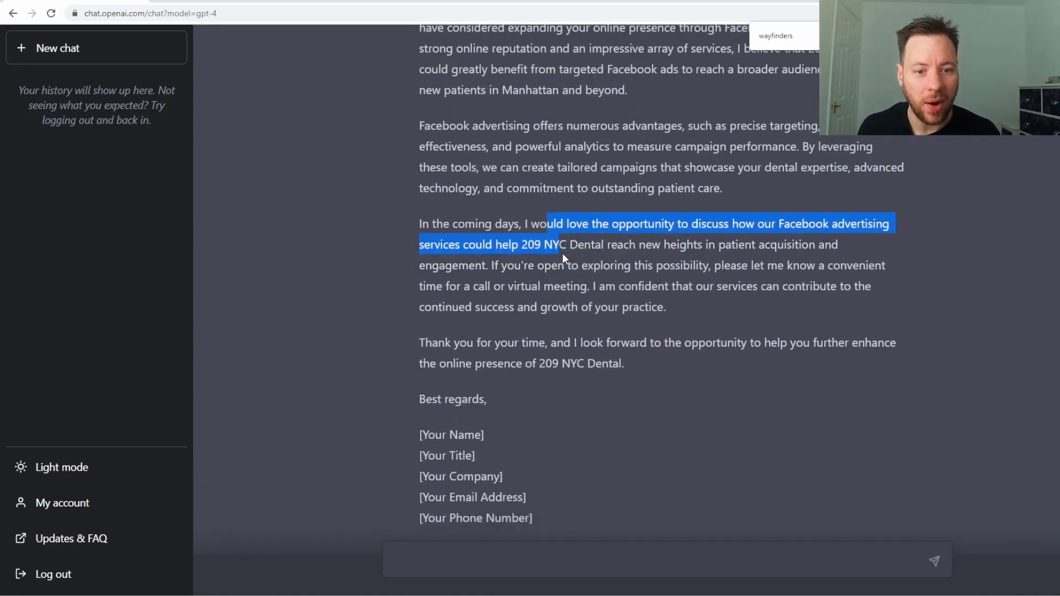
drag(561, 244, 689, 265)
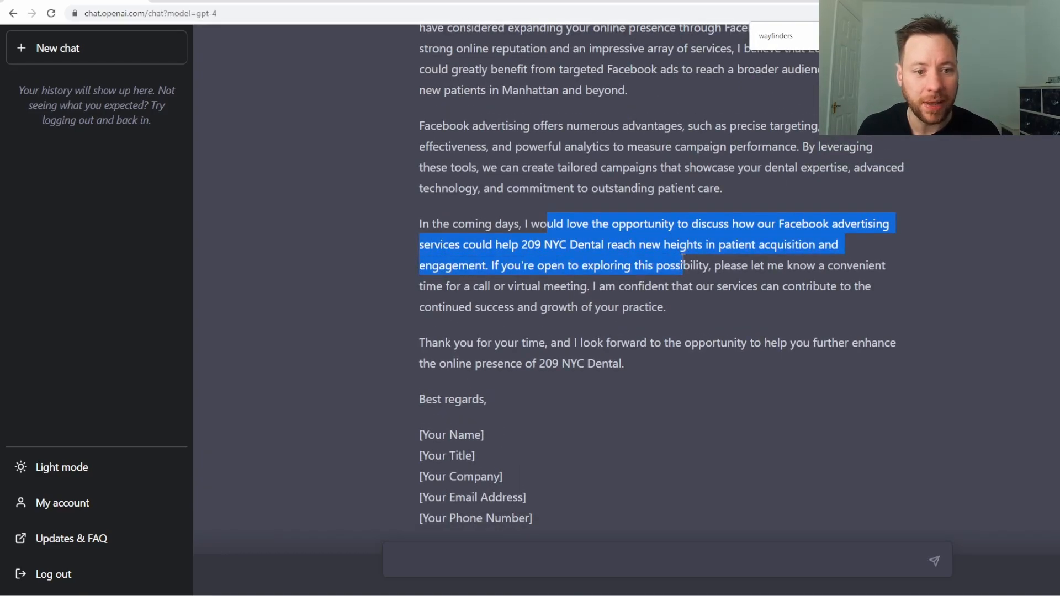
drag(683, 265, 679, 306)
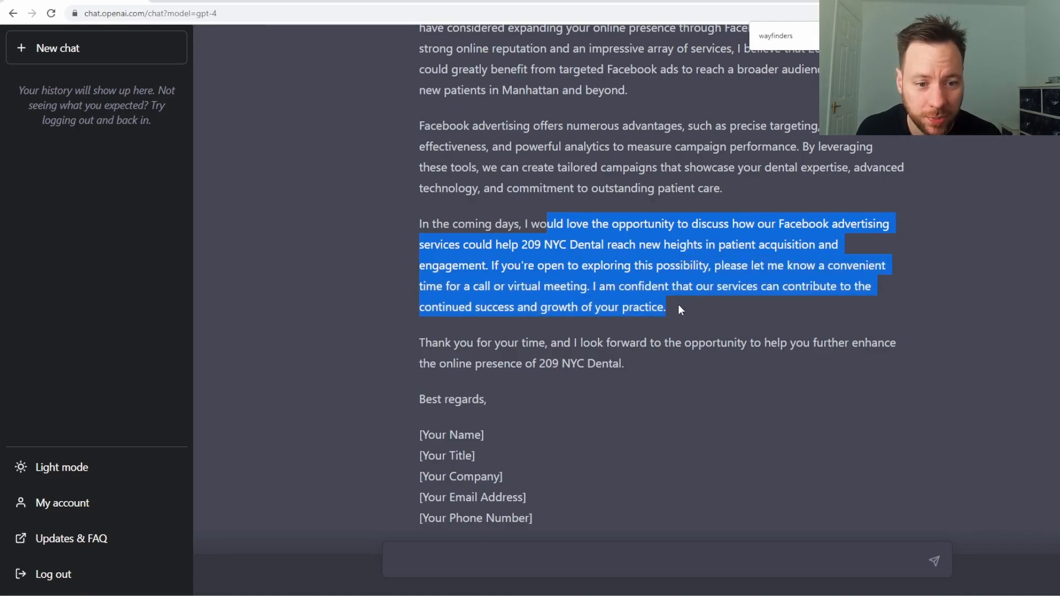
scroll(down, 3)
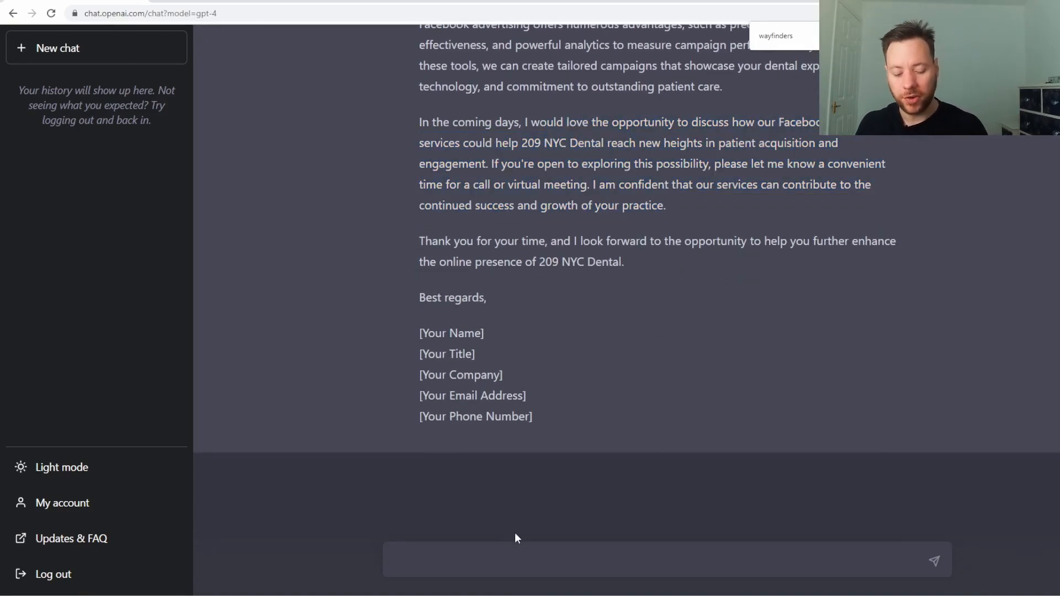
Request a shorter, simpler email, then draft 'Don't mention digital marketing' as a follow-up
text(Make it shorter and use)
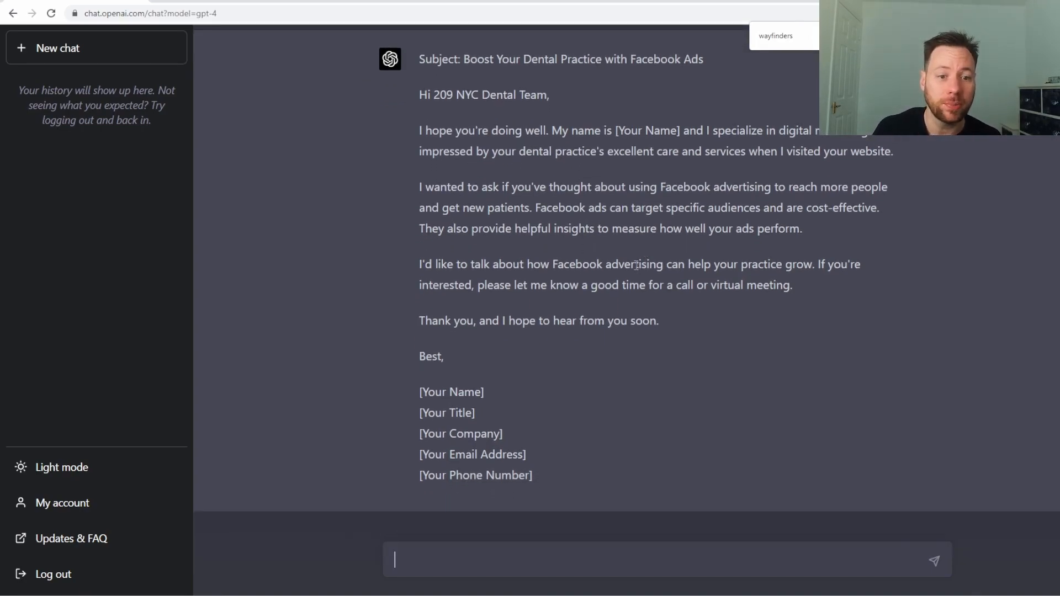
scroll(down, 3)
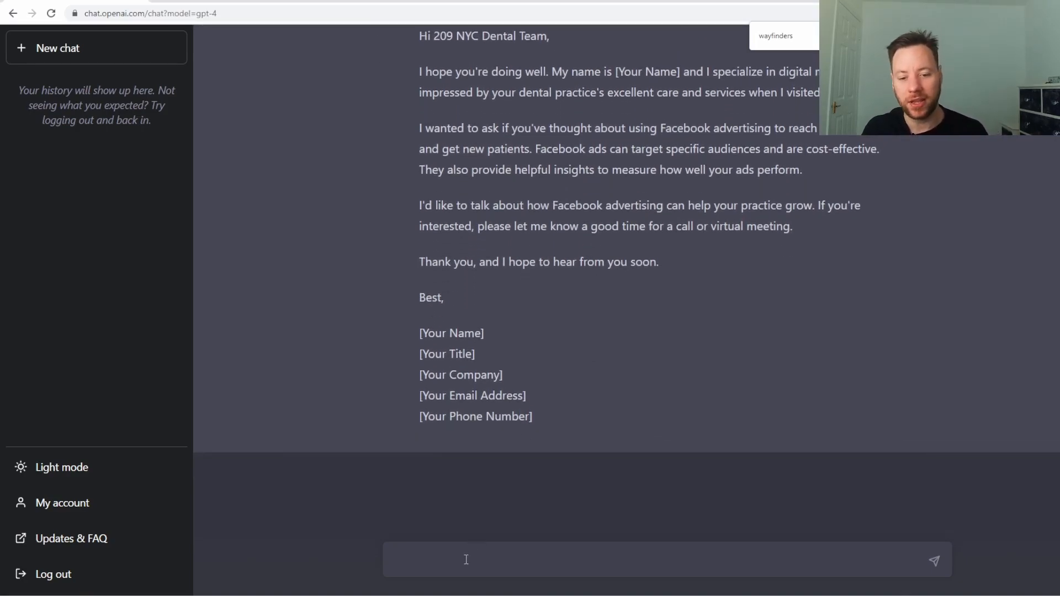
text(See)
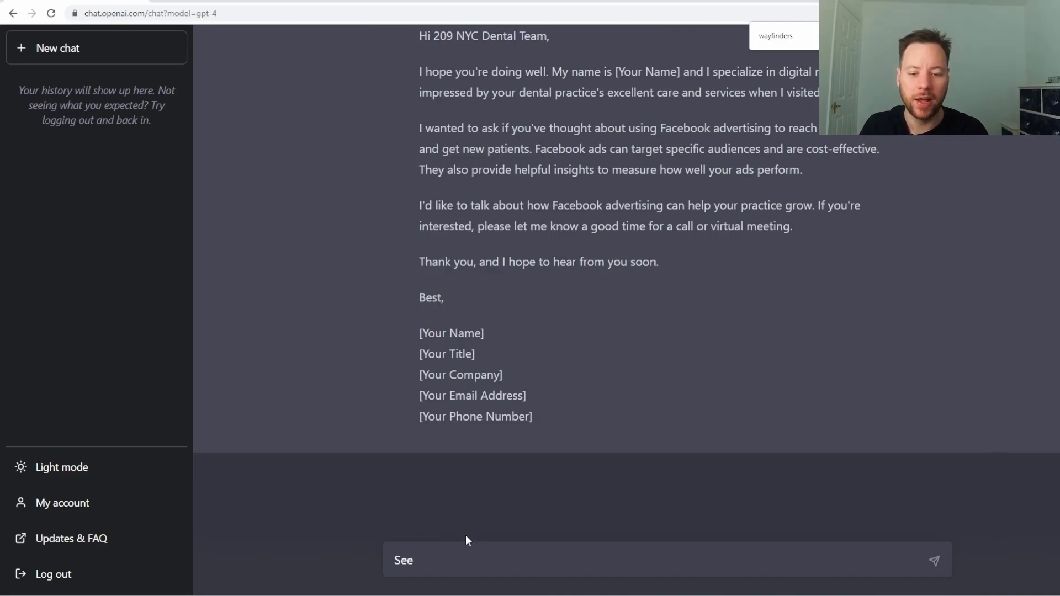
text(Don't menti)
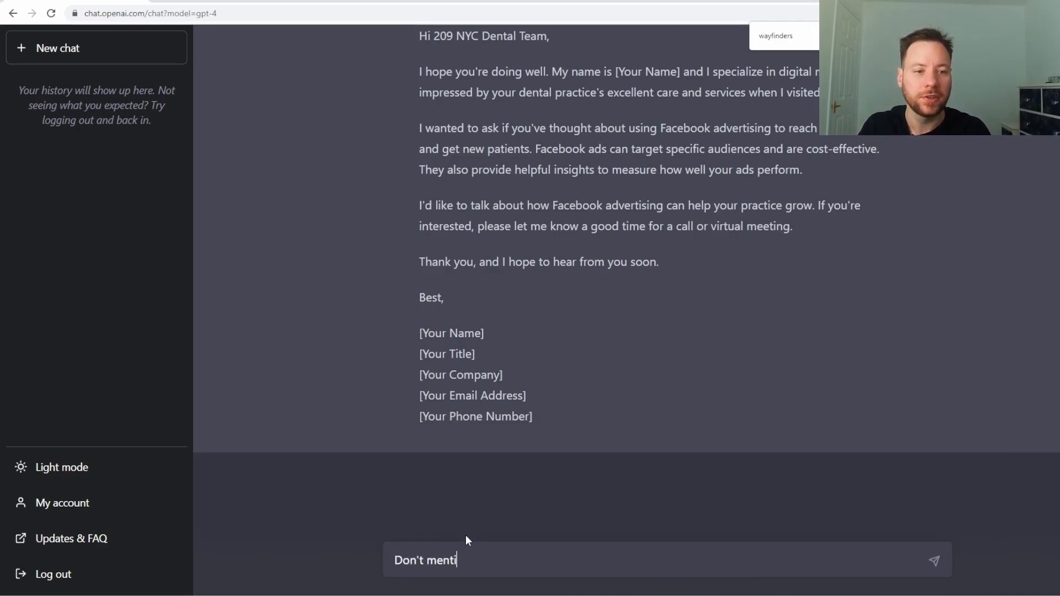
text(on digital marketing as this can put)
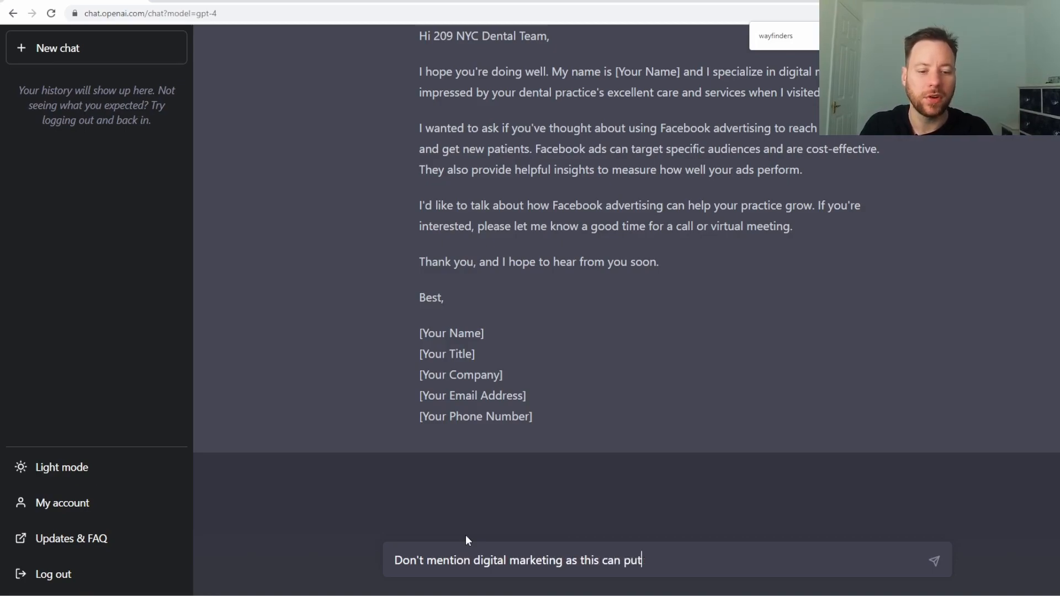
text(off the pros)
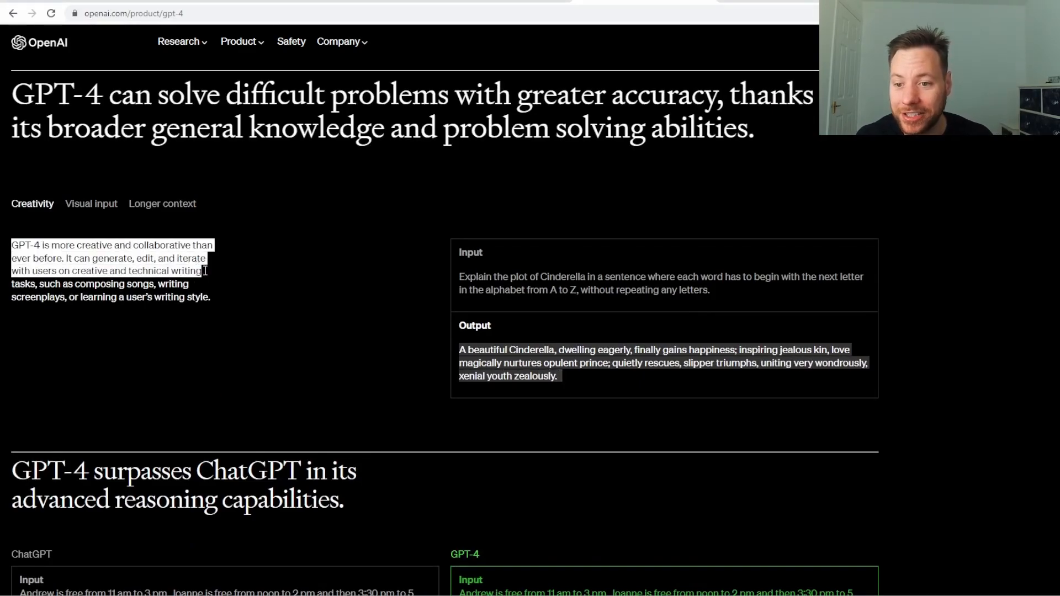
mouse_move(204, 284)
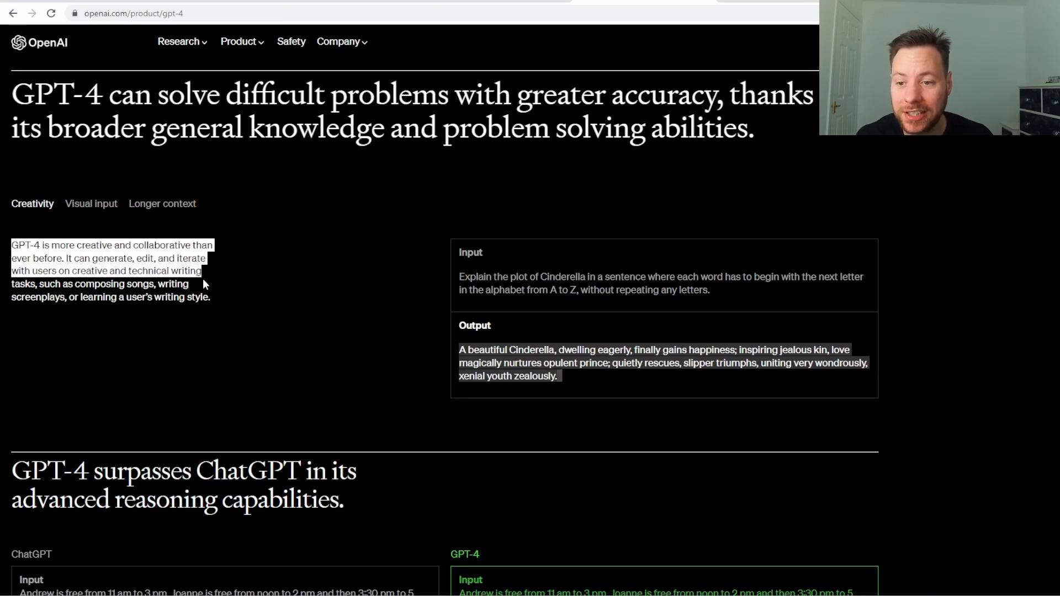
Show GPT-4's 'Longer context' example and highlight its 25,000-word capability text
click(162, 204)
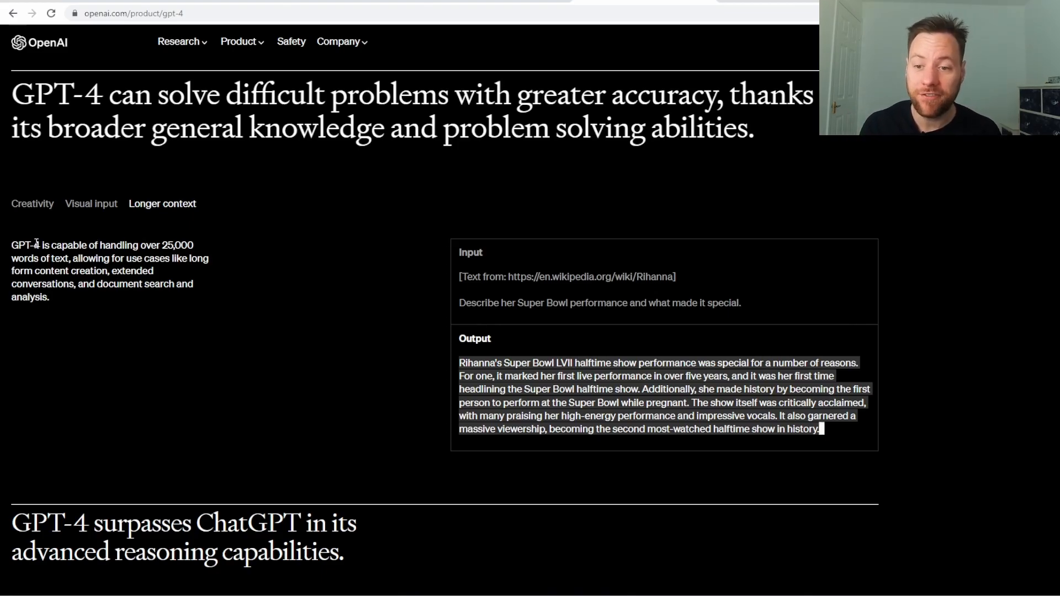
drag(11, 252, 210, 259)
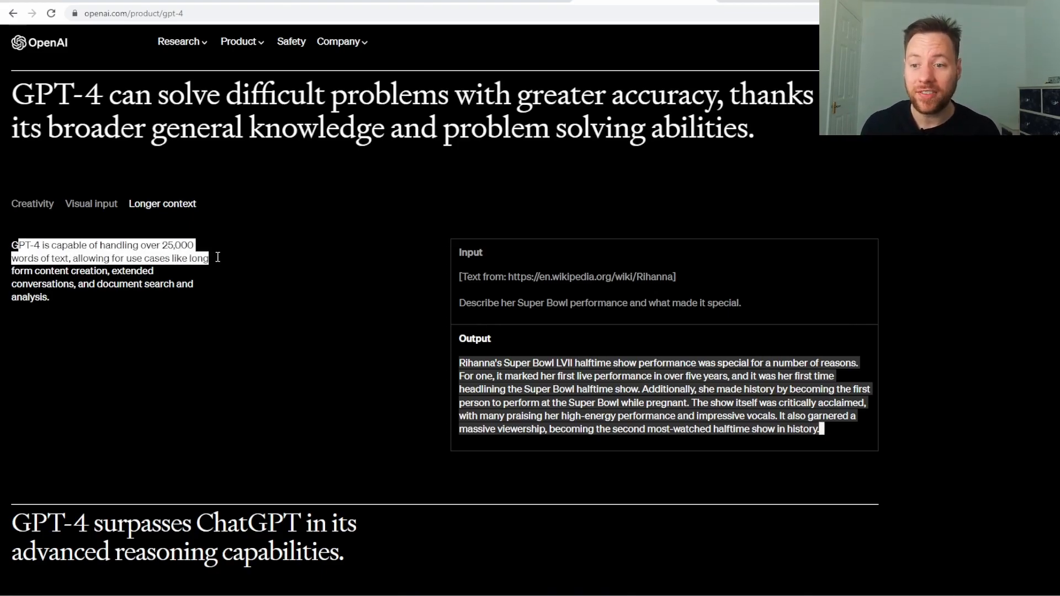